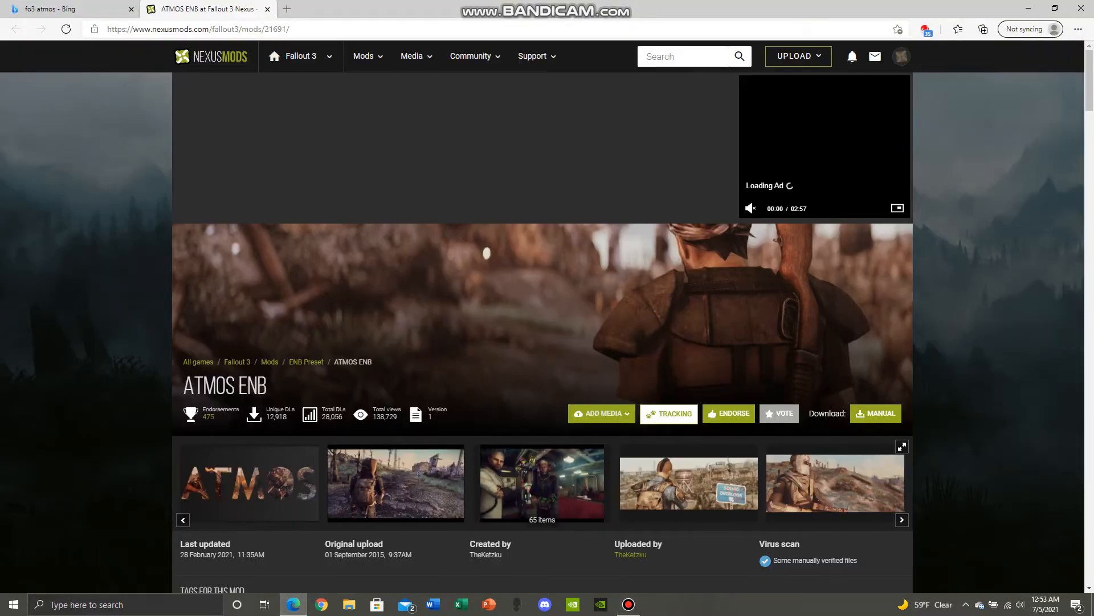
# Step: Close the 'fo3 atmos - Bing' tab and scroll through the ATMOS ENB mod page
pyautogui.click(130, 8)
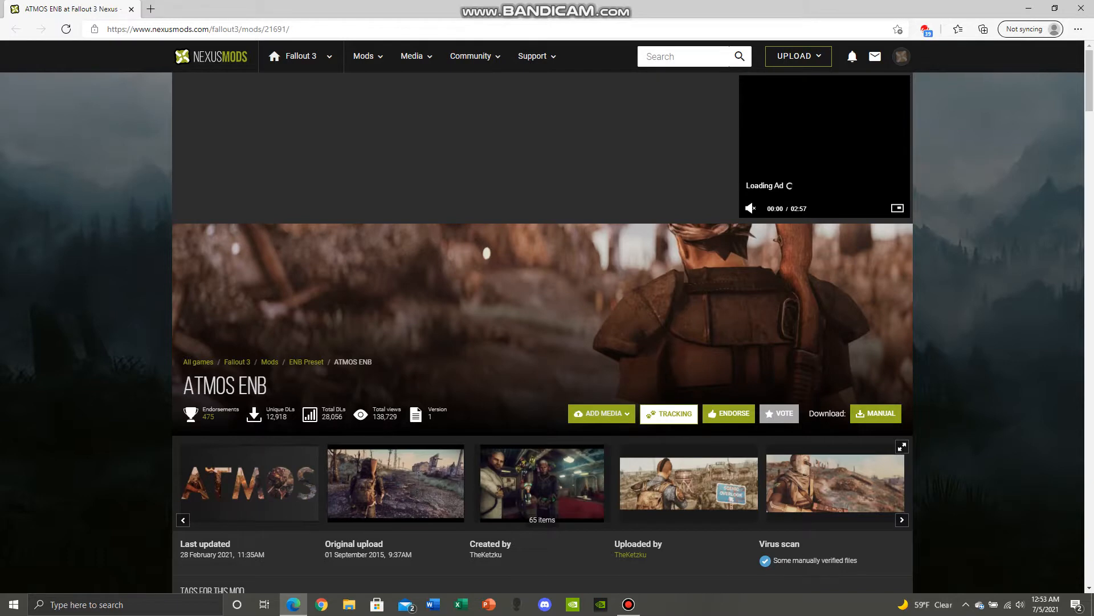
pyautogui.scroll(-3)
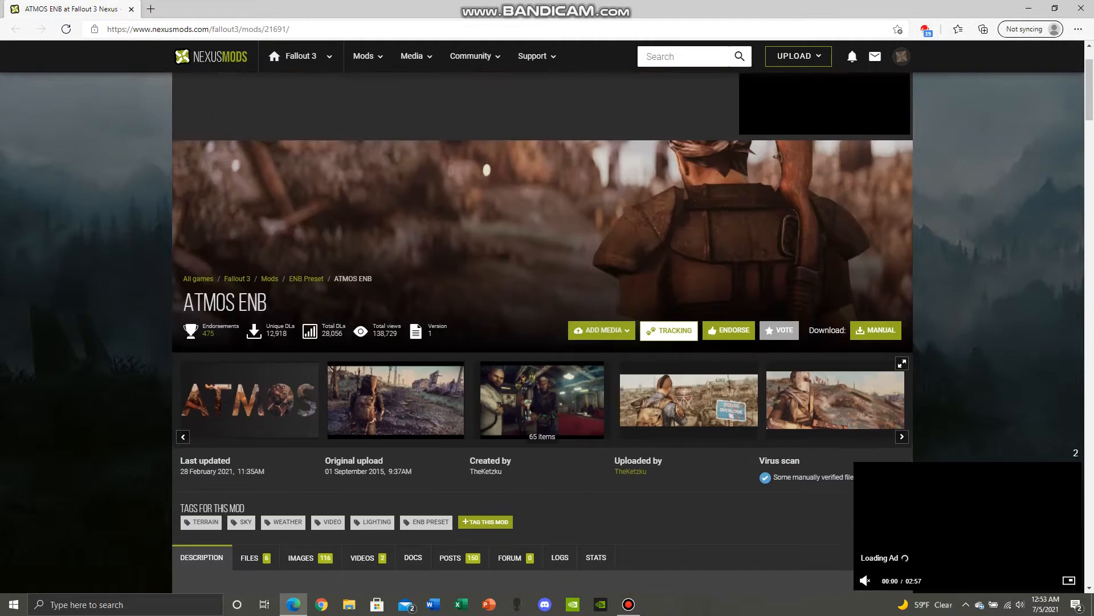
# Step: Search 'enbseries' in a new tab and download ENBSeries v0.451 for Fallout 3 / New Vegas
pyautogui.click(285, 9)
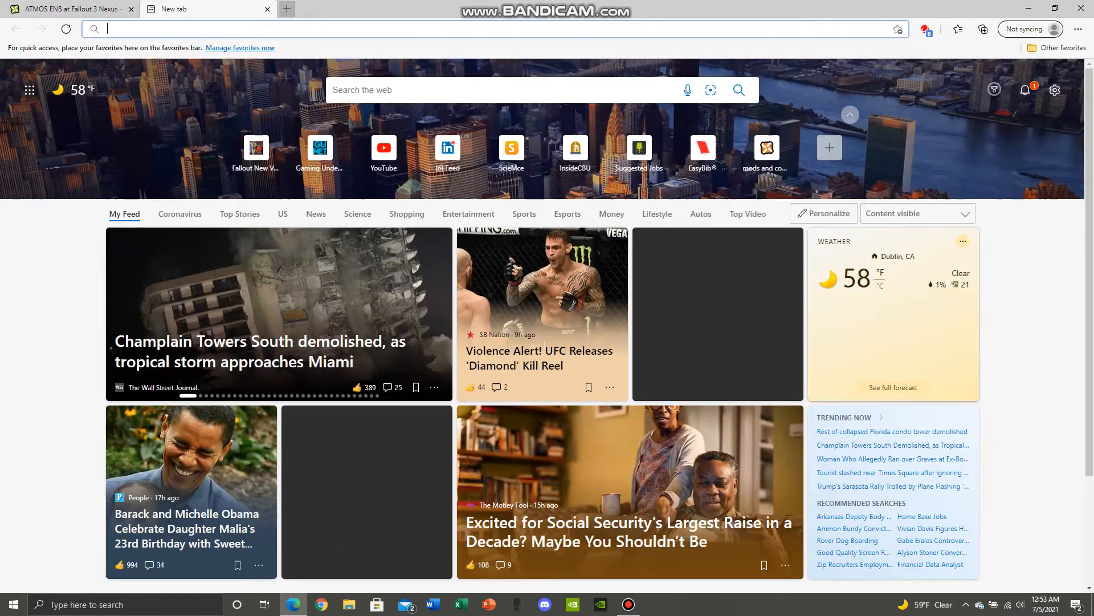
pyautogui.write('enbseries')
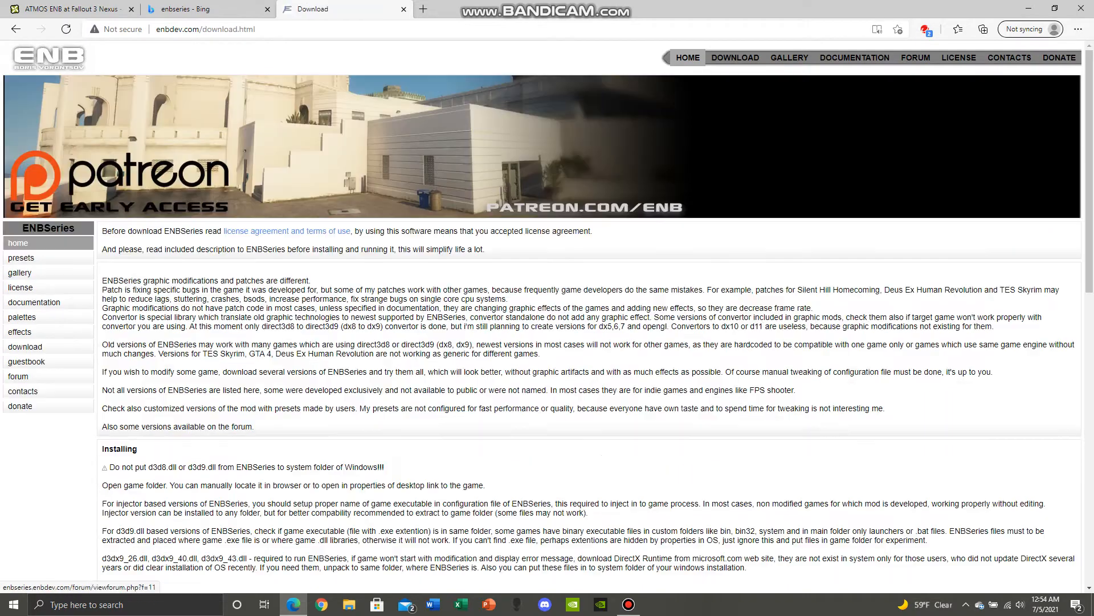
pyautogui.scroll(-3)
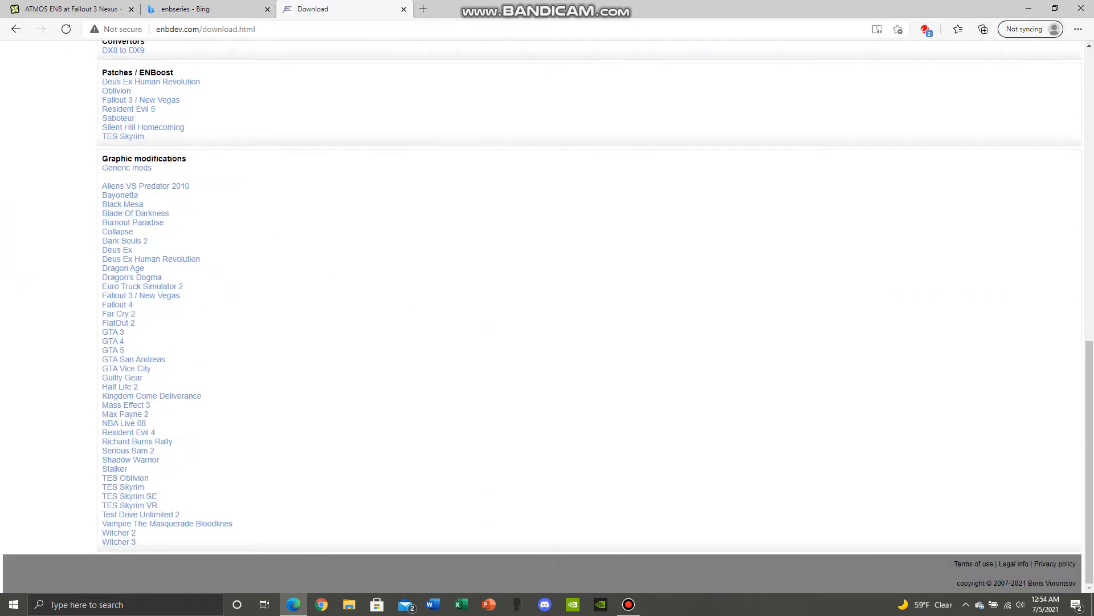
pyautogui.click(141, 99)
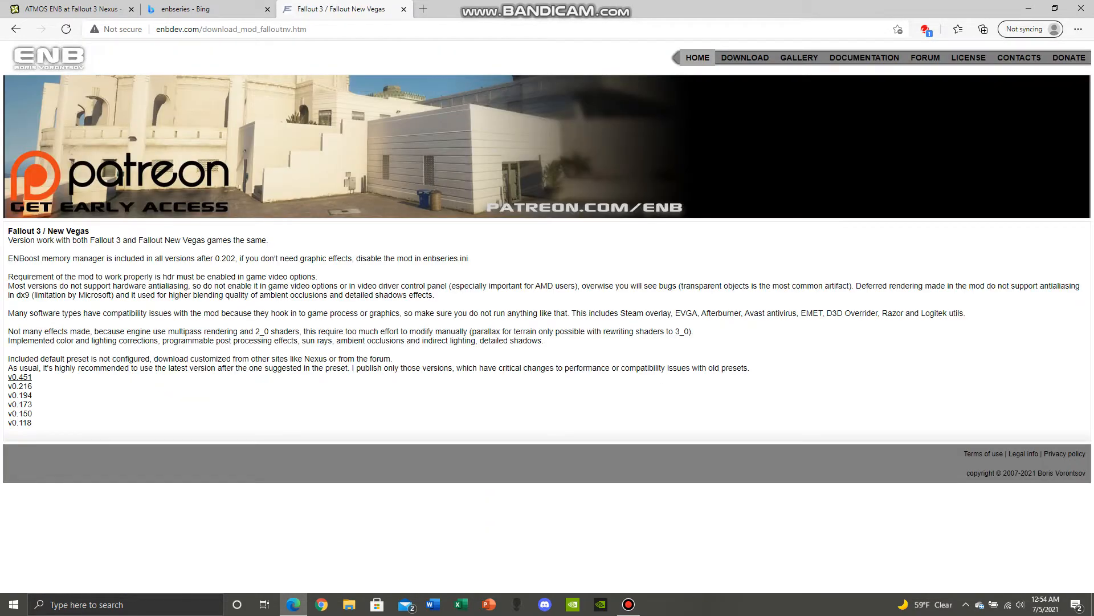
pyautogui.click(19, 377)
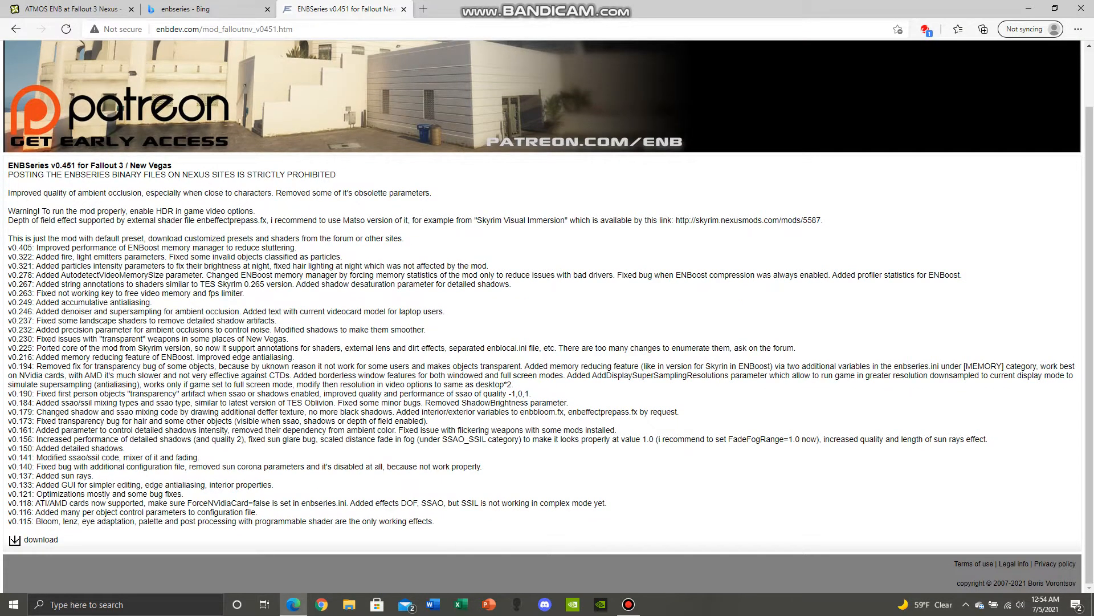
pyautogui.doubleClick(65, 166)
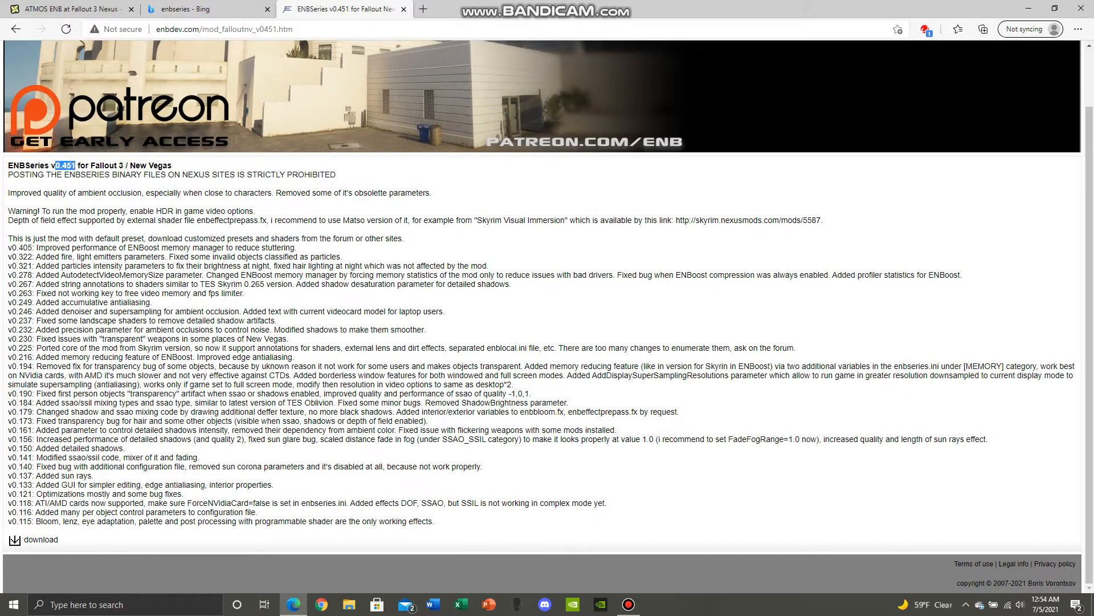
pyautogui.click(957, 29)
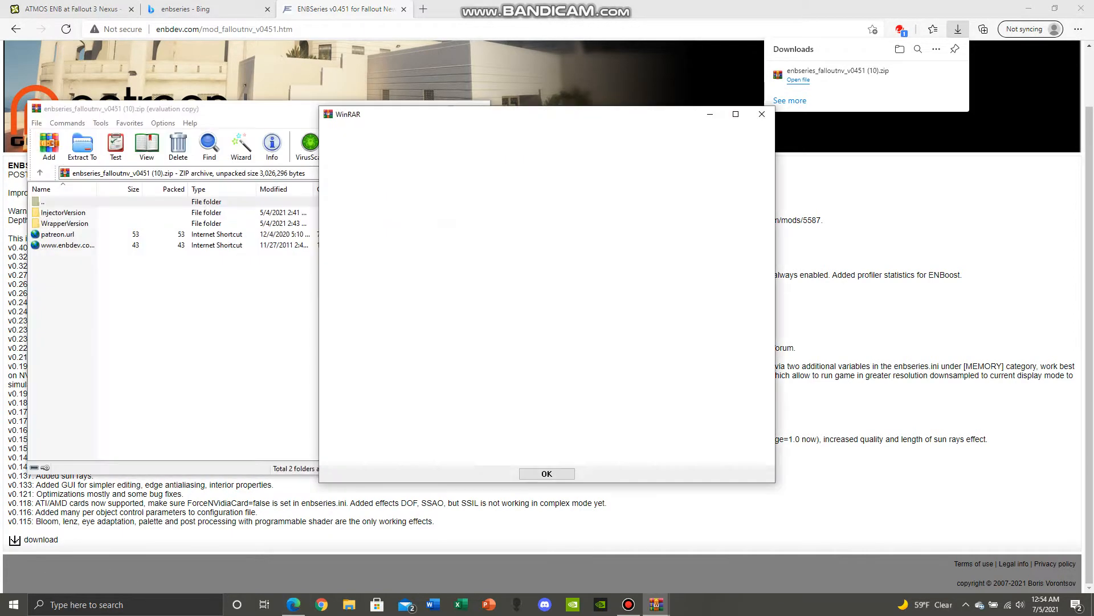
# Step: Open the archive's WrapperVersion folder and compare d3d9.dll and enbhost.exe against Fallout 3 goty
pyautogui.click(546, 473)
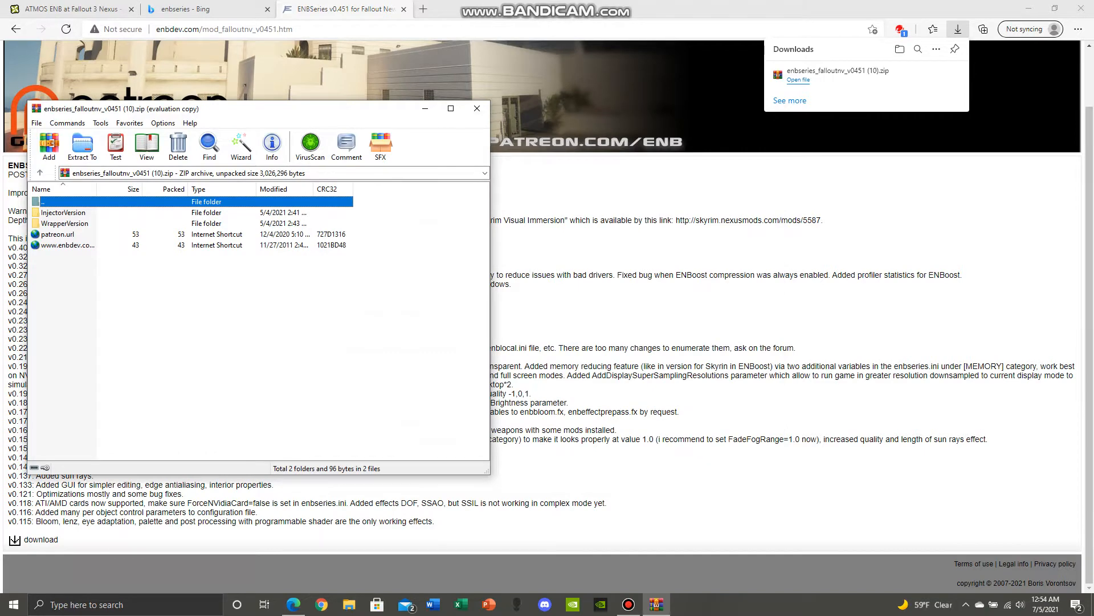
pyautogui.doubleClick(64, 223)
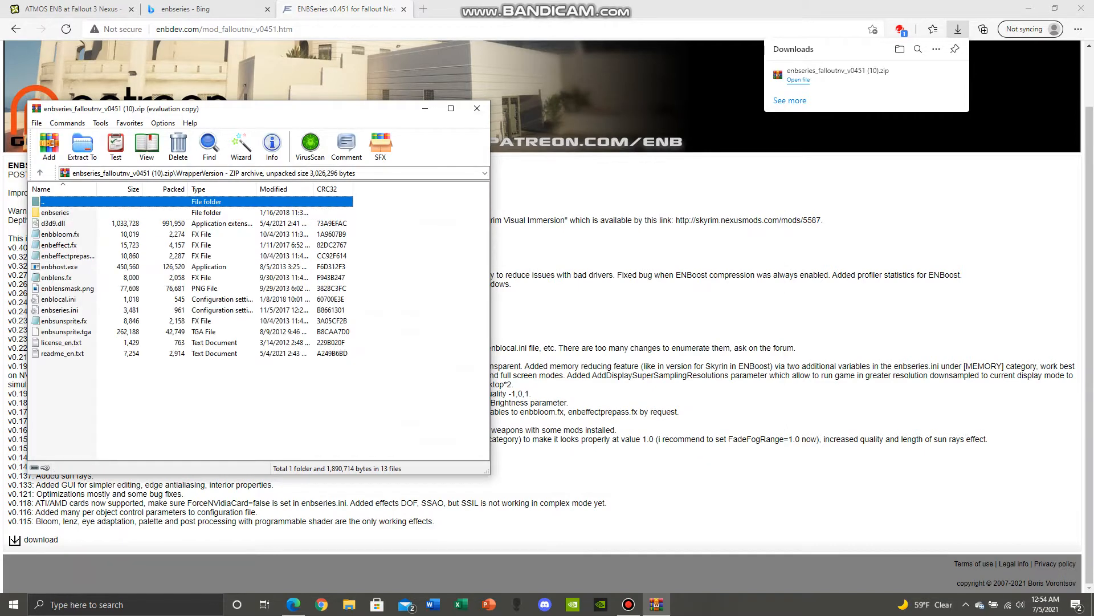
pyautogui.click(348, 604)
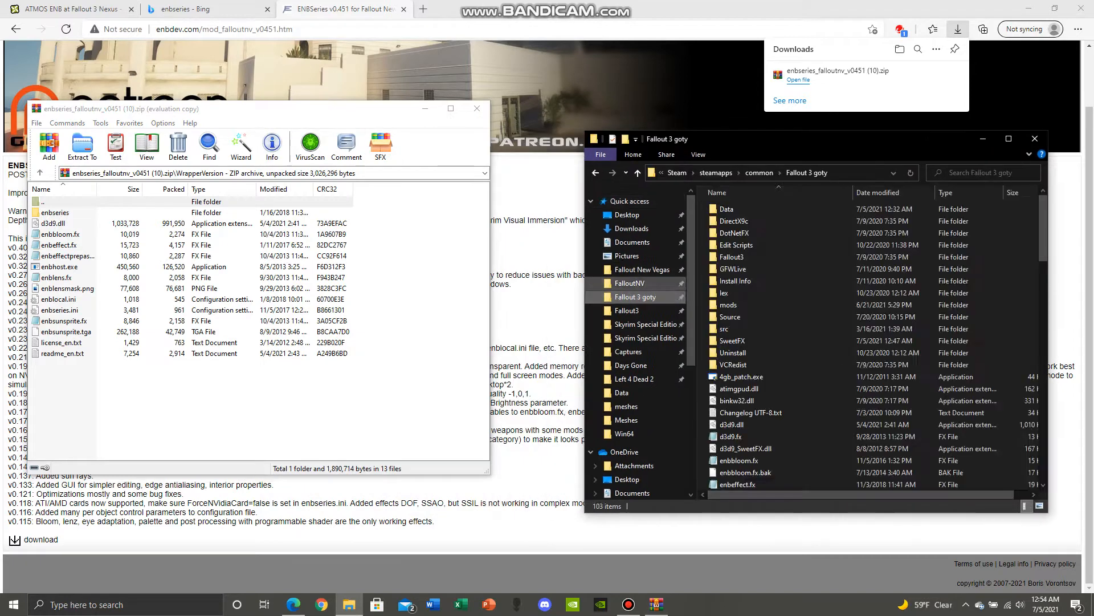
pyautogui.click(53, 223)
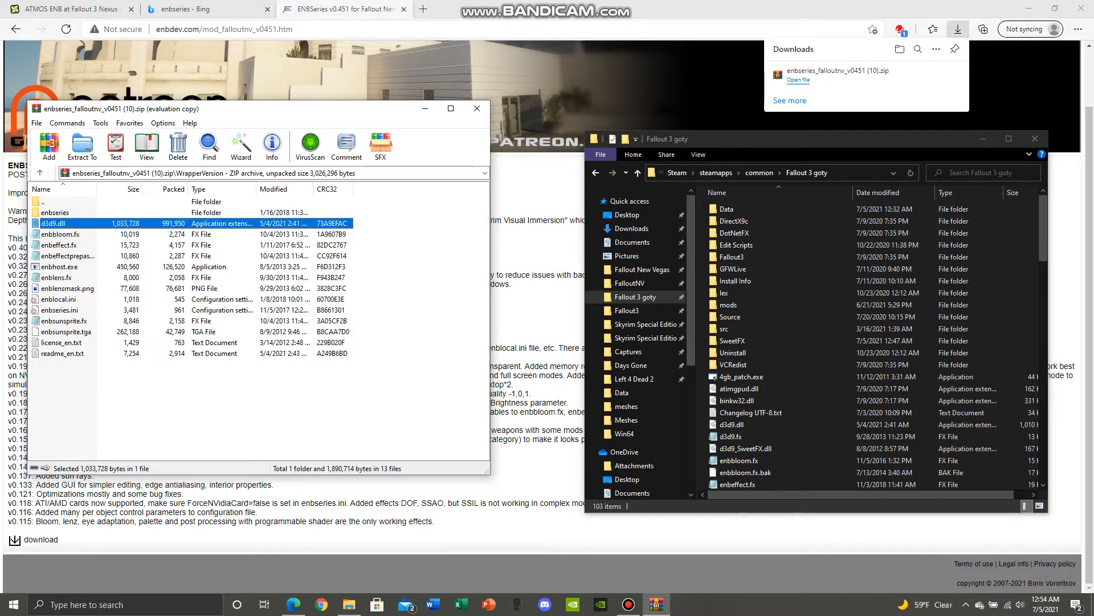
pyautogui.click(60, 267)
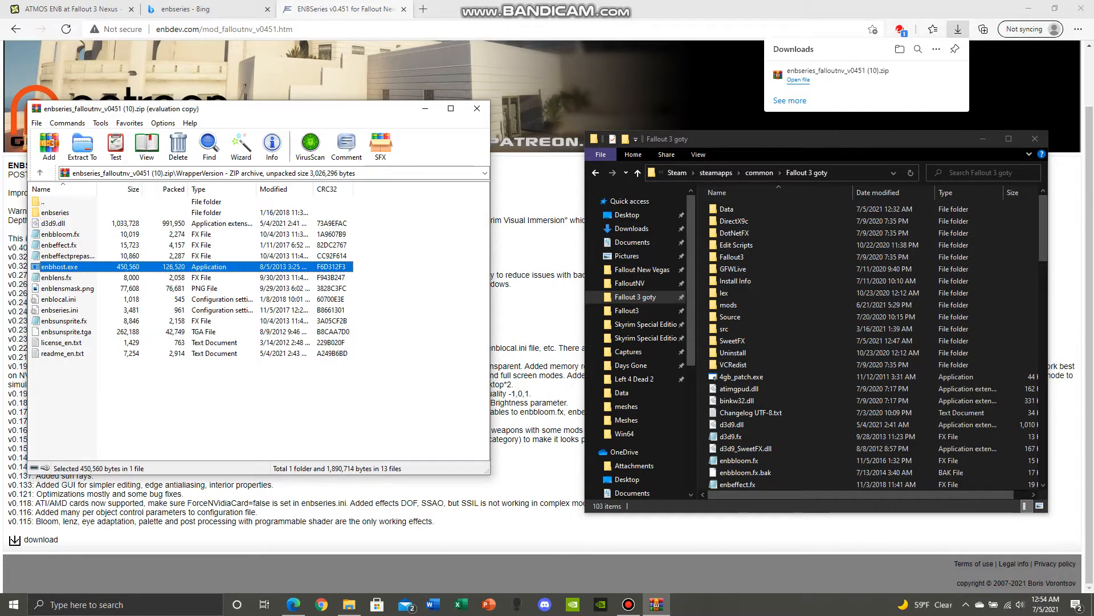
pyautogui.scroll(-3)
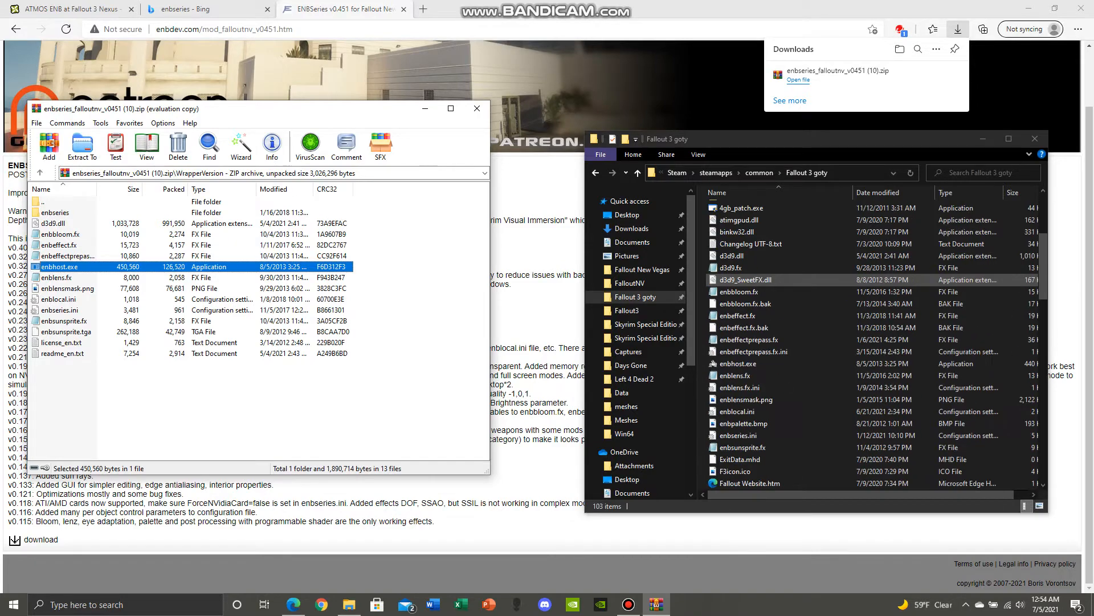
pyautogui.scroll(-3)
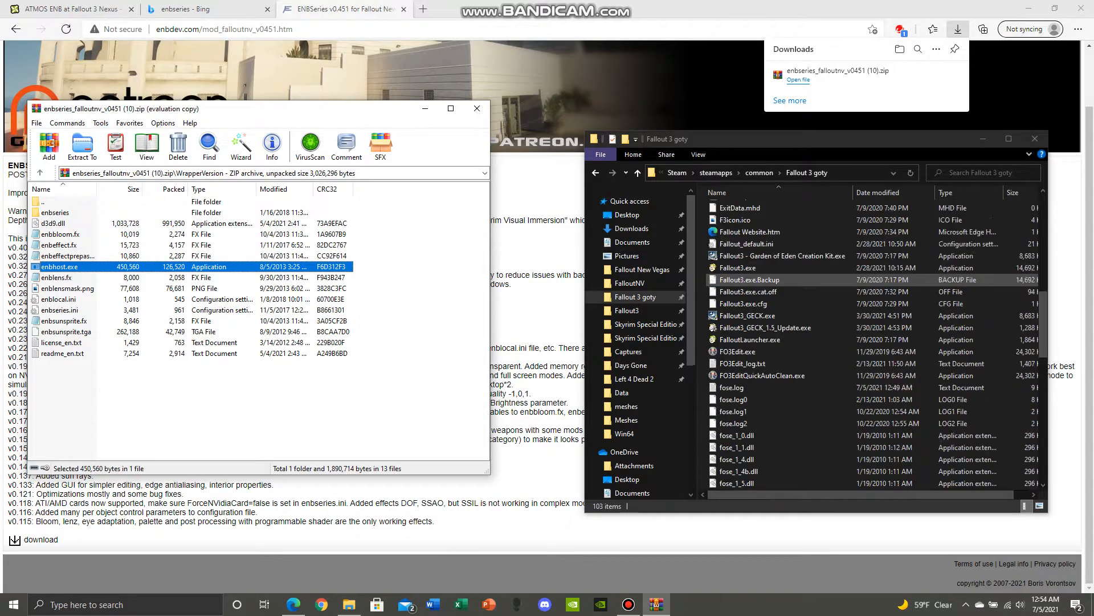
pyautogui.scroll(3)
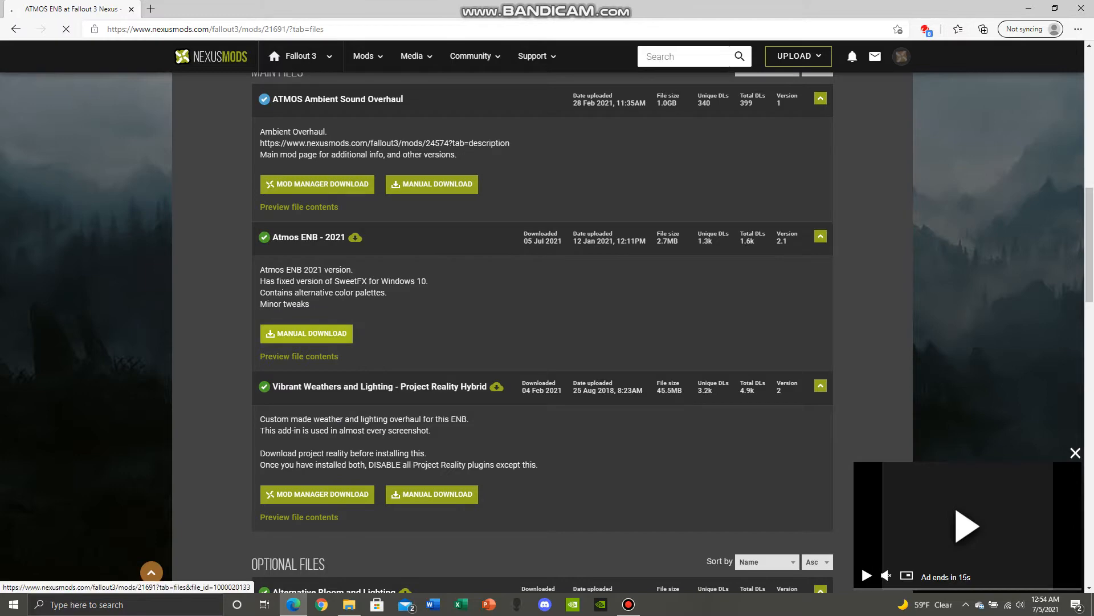
# Step: Manually download Atmos ENB - 2021 via Slow Download and open the archive
pyautogui.click(310, 333)
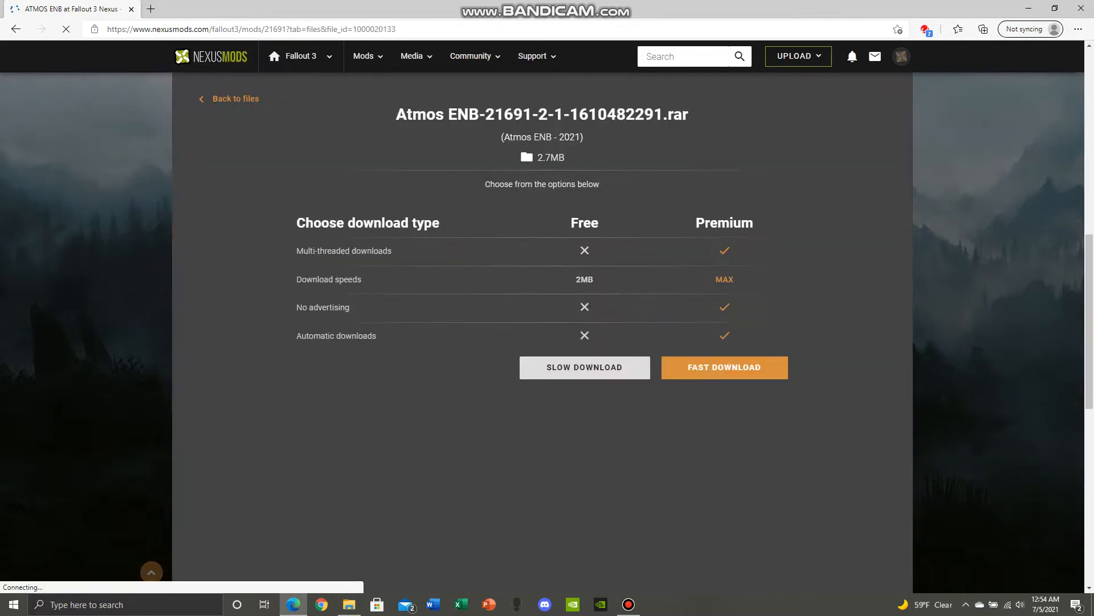
pyautogui.click(584, 367)
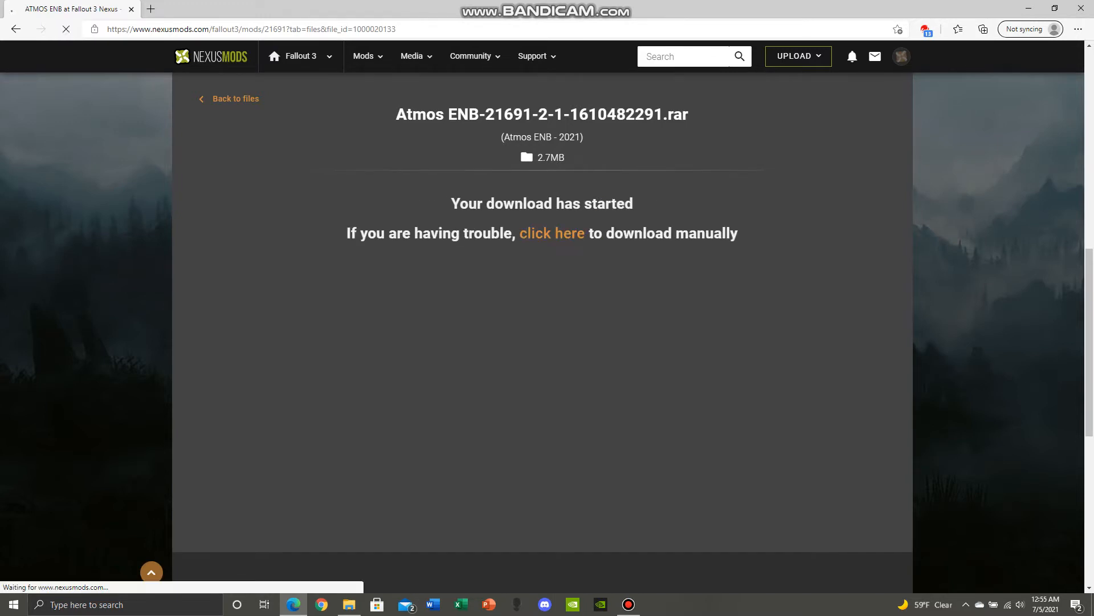
pyautogui.click(957, 29)
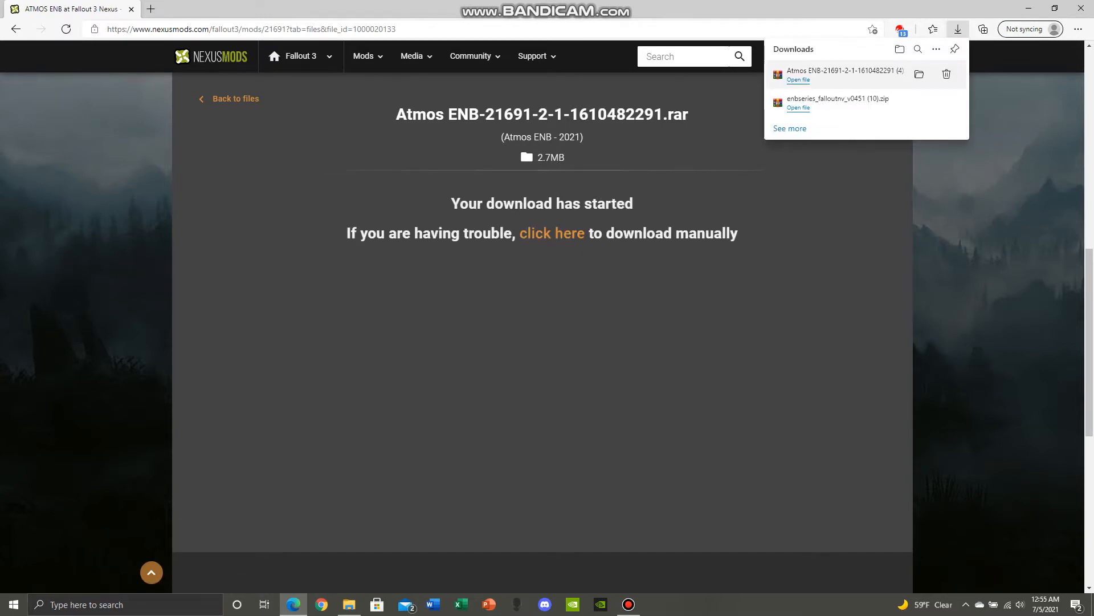
pyautogui.click(798, 80)
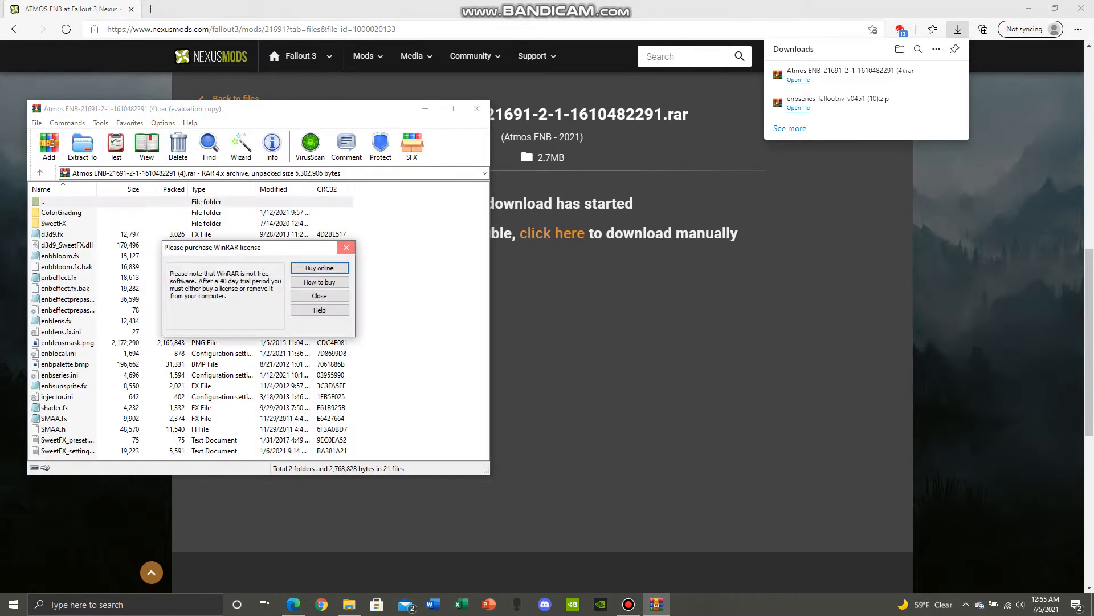
# Step: Close the 'Please purchase WinRAR license' reminder and select enblocal.ini in the archive
pyautogui.click(318, 296)
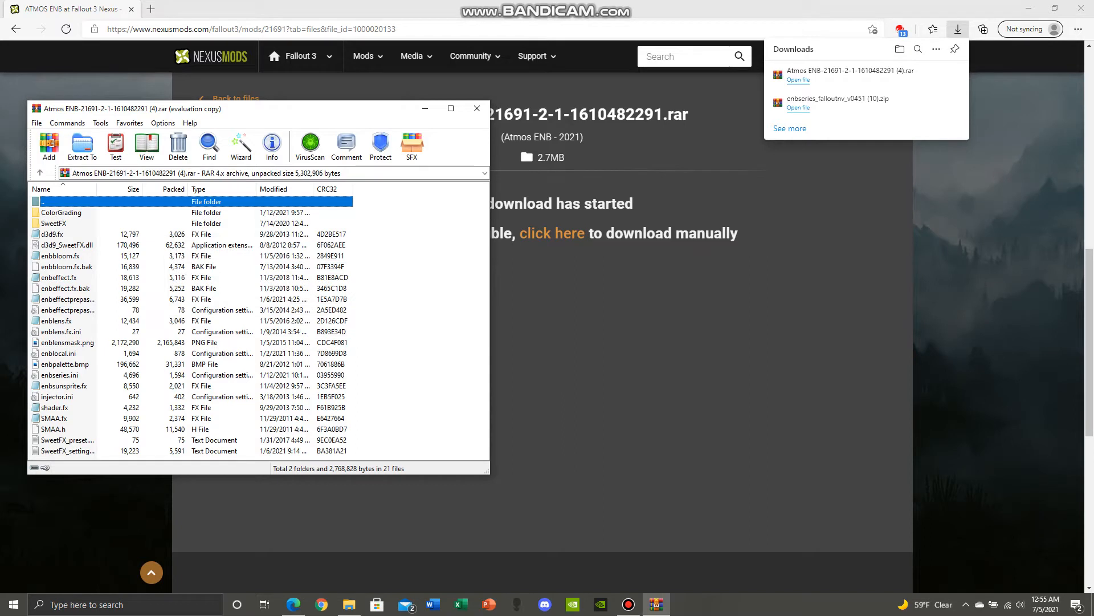
pyautogui.click(57, 353)
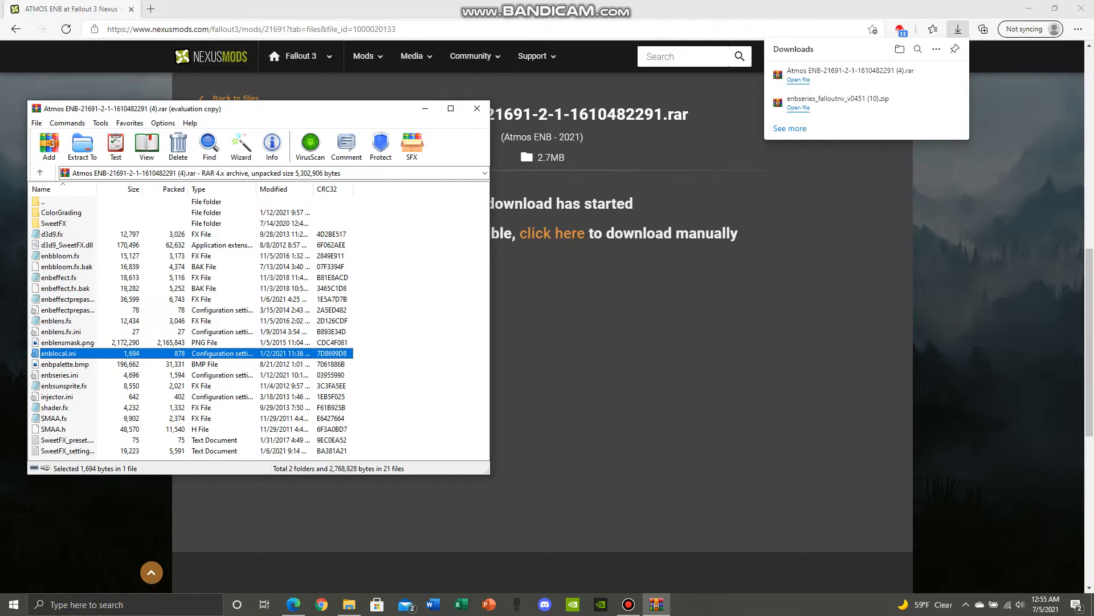
pyautogui.moveTo(348, 604)
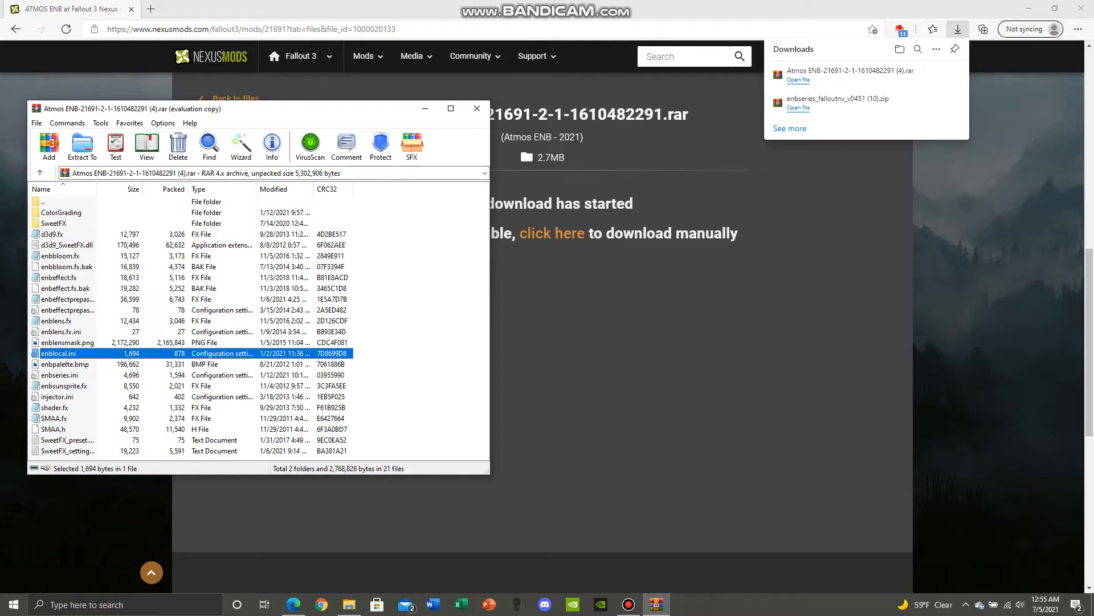
pyautogui.doubleClick(59, 353)
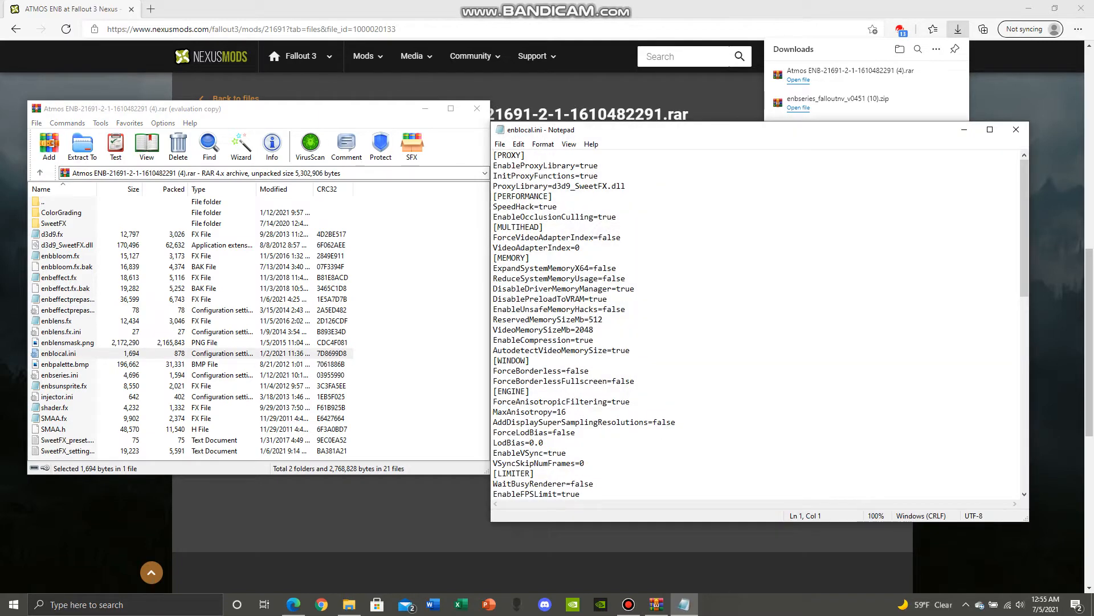
pyautogui.doubleClick(595, 319)
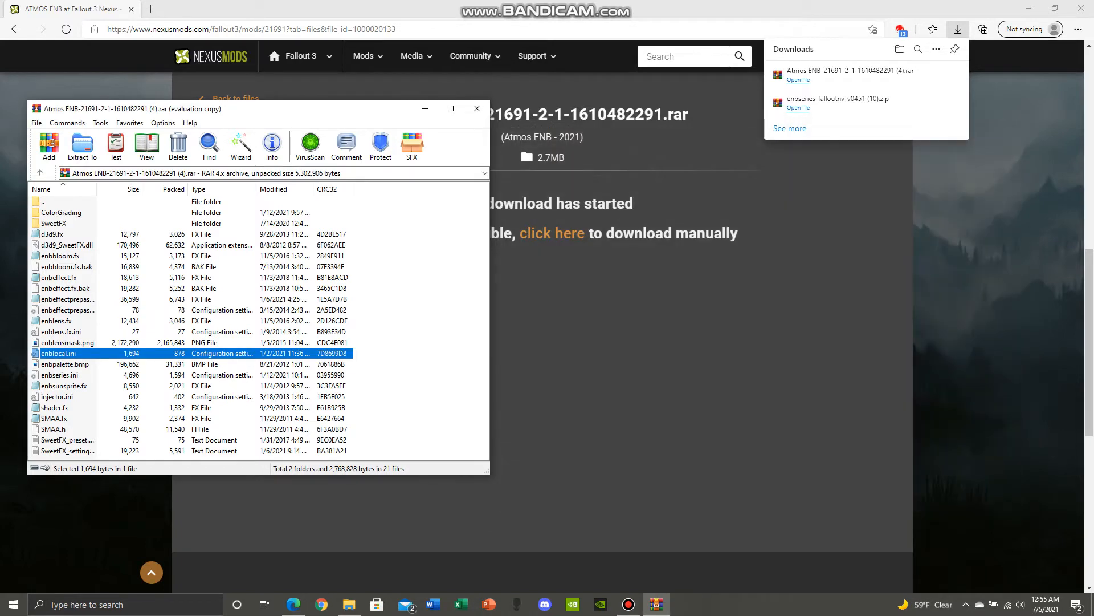
# Step: Select all Atmos ENB archive files and drag them into the Fallout 3 goty folder
pyautogui.click(349, 603)
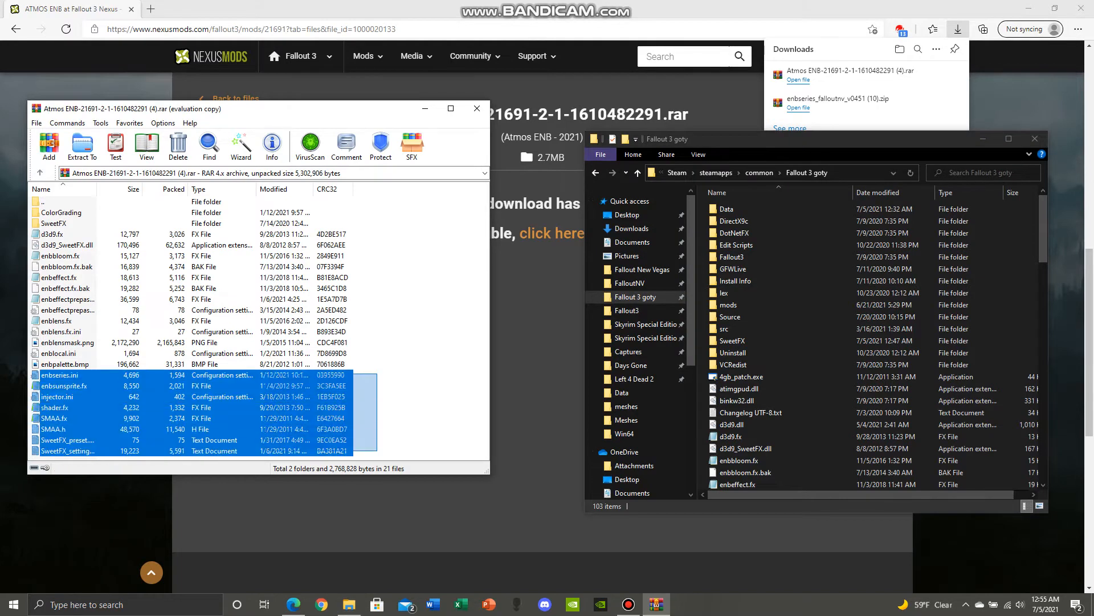
pyautogui.press('ctrl+a')
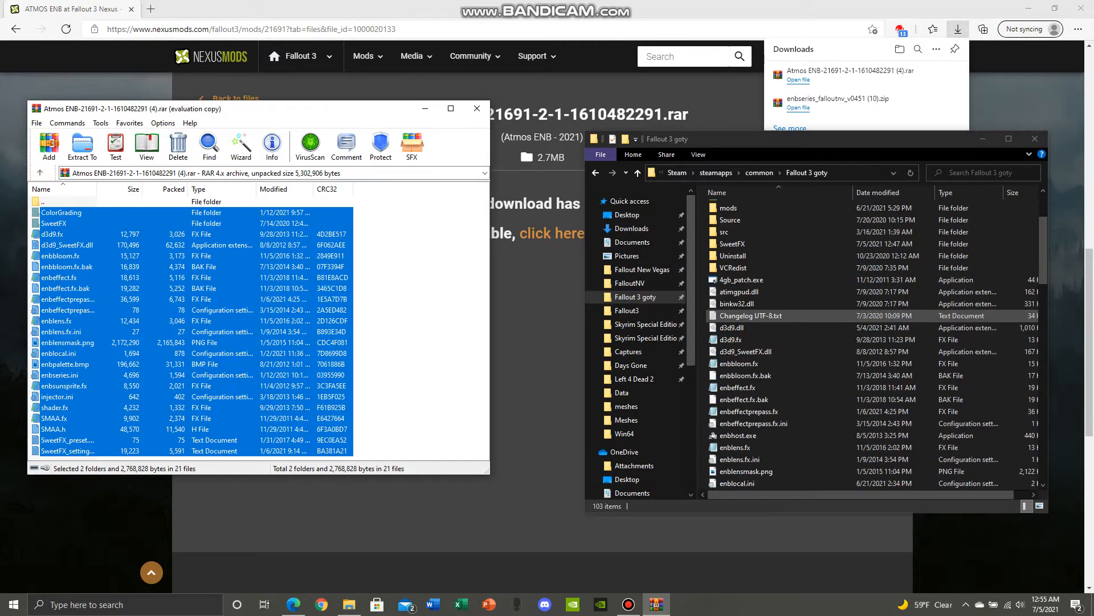
pyautogui.click(730, 328)
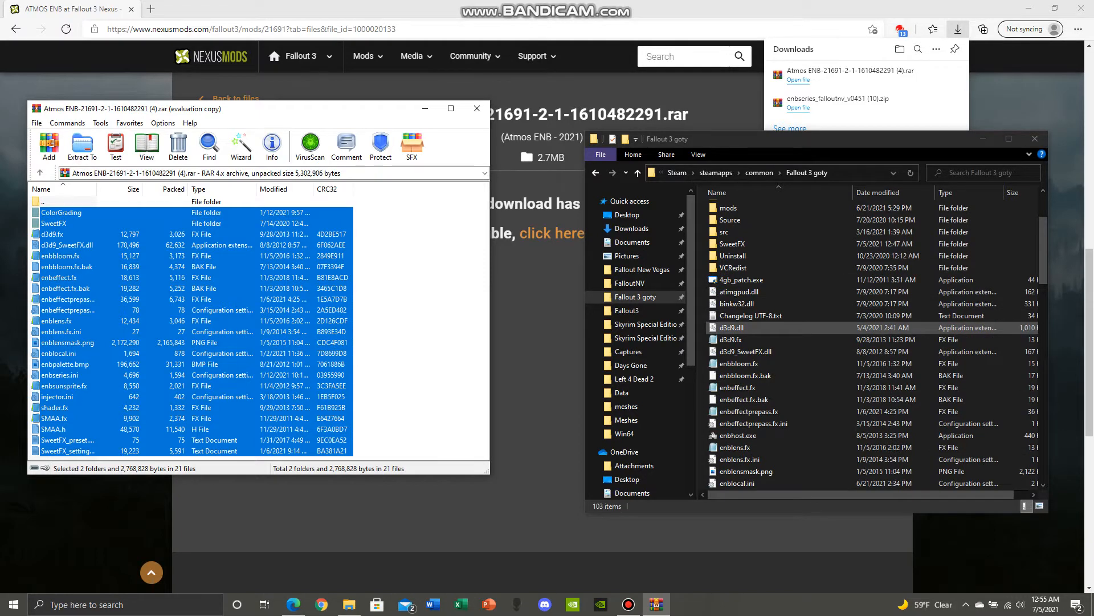
pyautogui.click(736, 435)
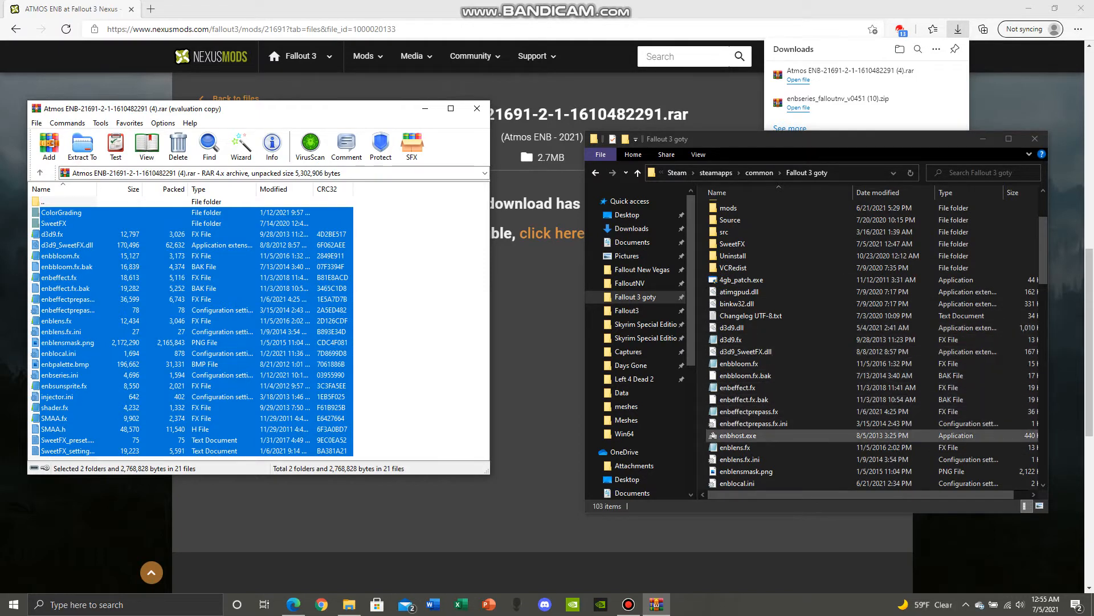
pyautogui.scroll(3)
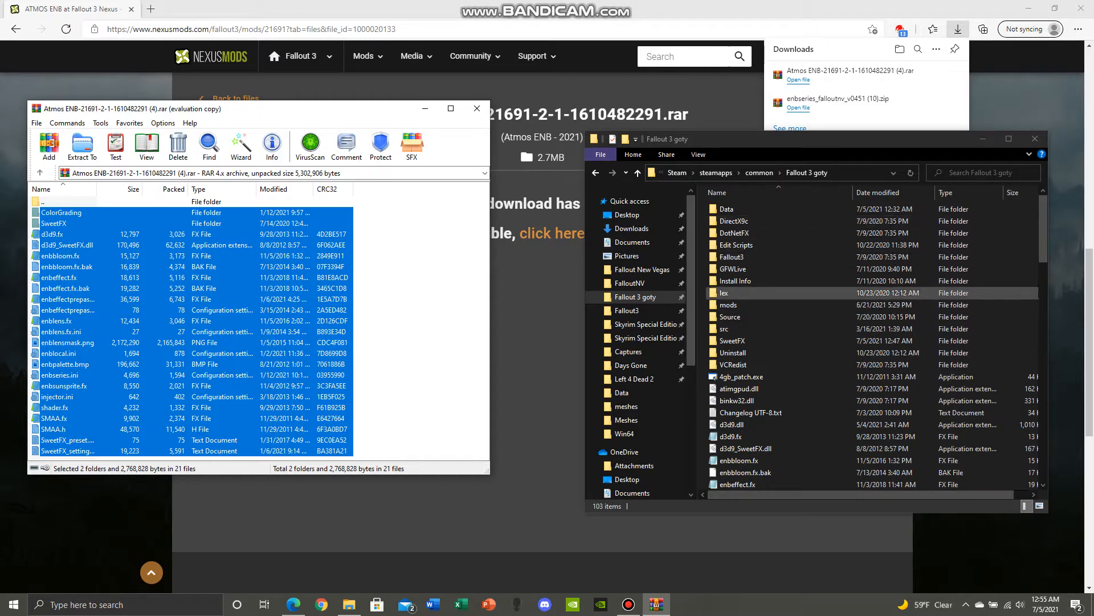
pyautogui.click(730, 316)
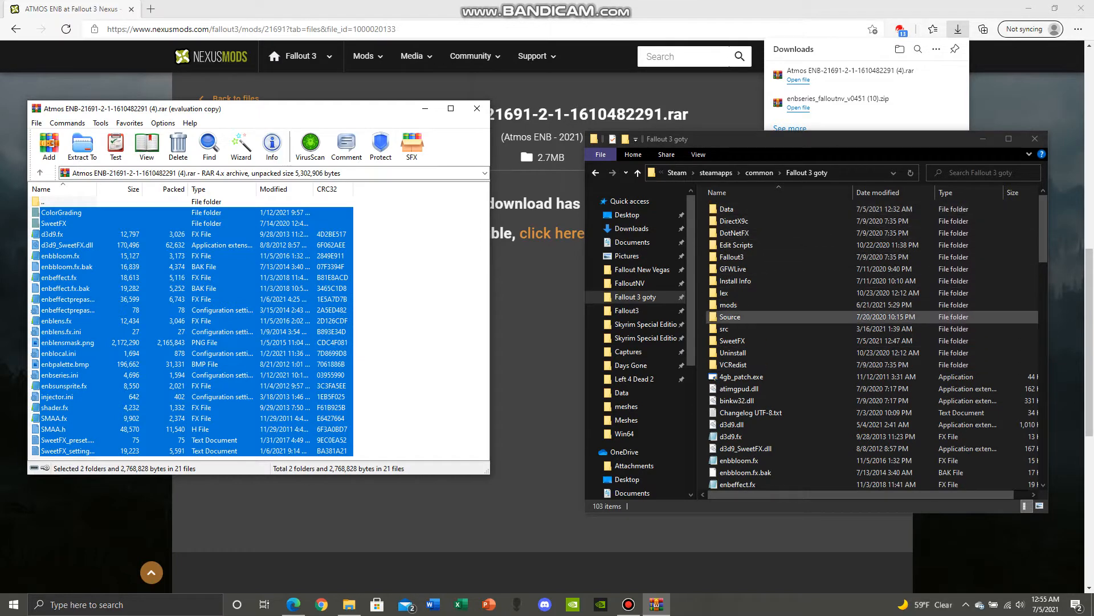
pyautogui.click(730, 269)
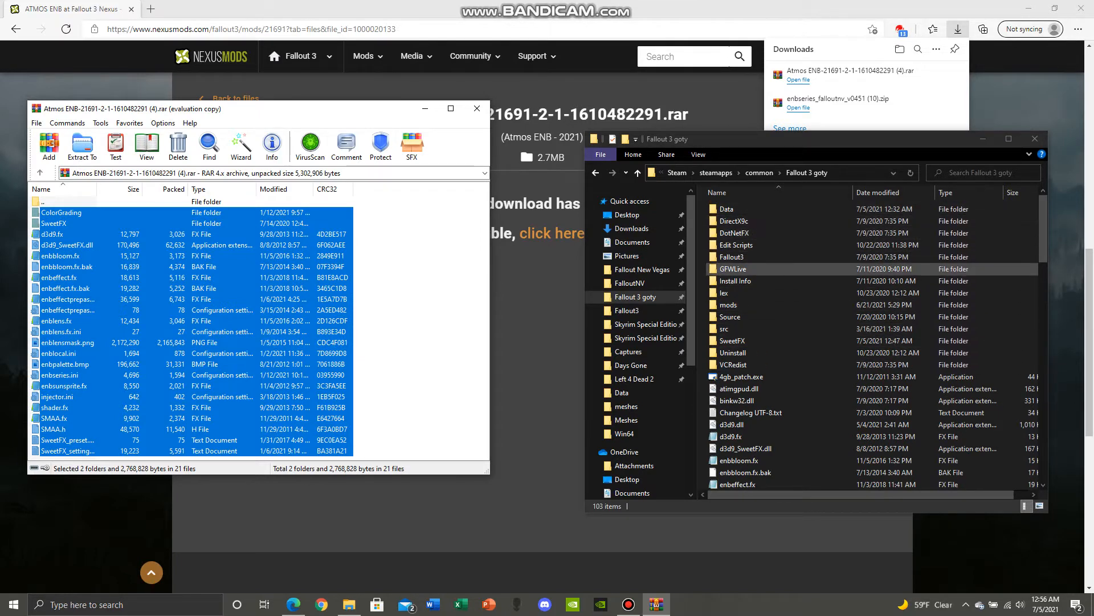
pyautogui.scroll(-3)
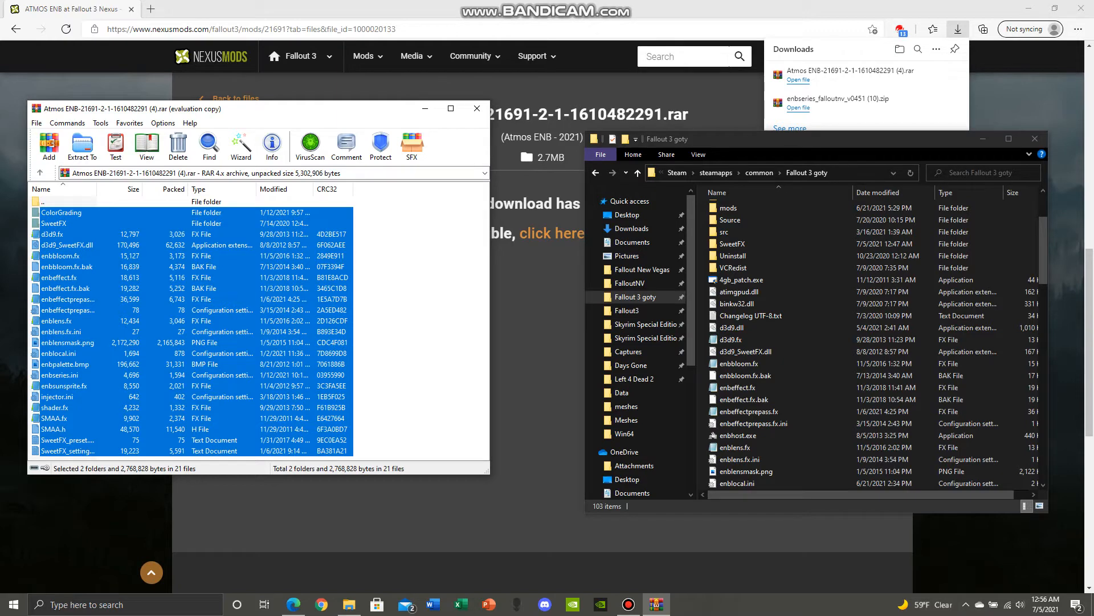
pyautogui.click(726, 231)
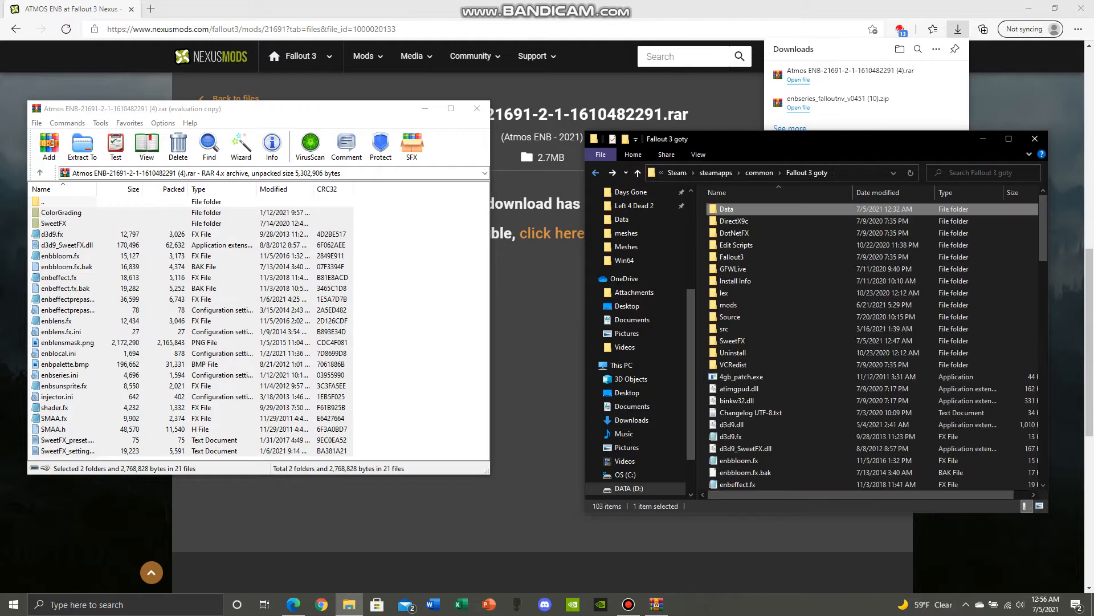
pyautogui.scroll(-3)
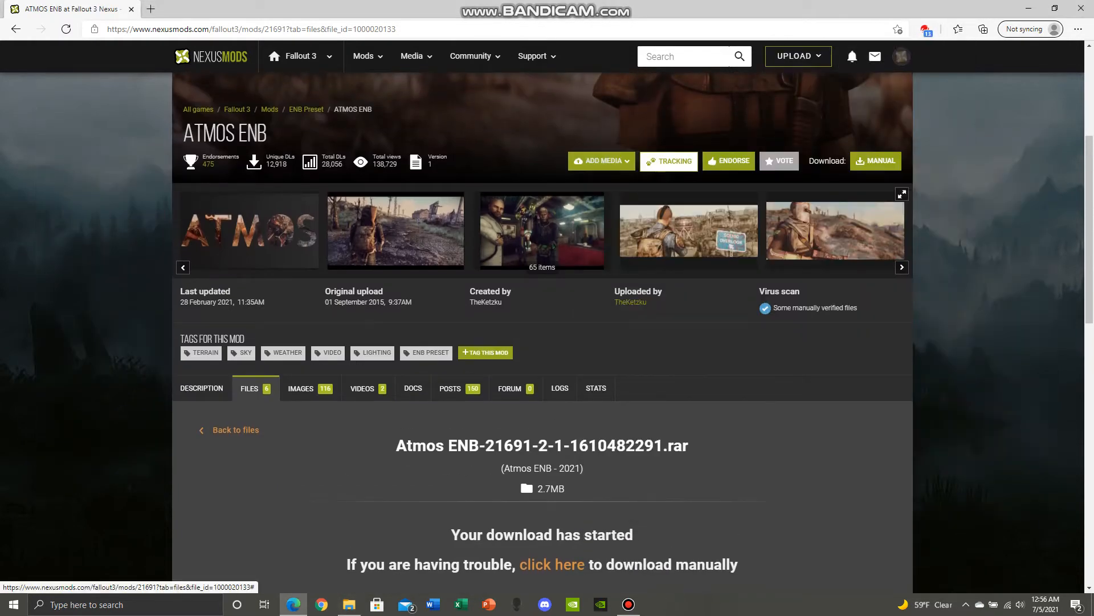
# Step: From the Vibrant Weathers and Lighting file entry, search Nexus Mods for 'project reality'
pyautogui.click(236, 429)
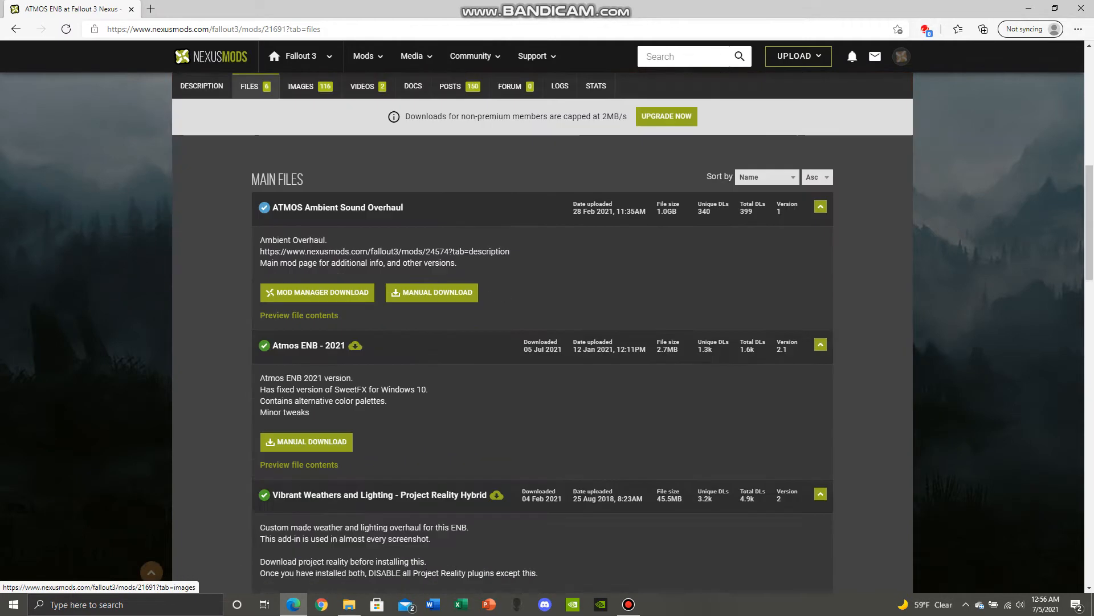
pyautogui.scroll(-3)
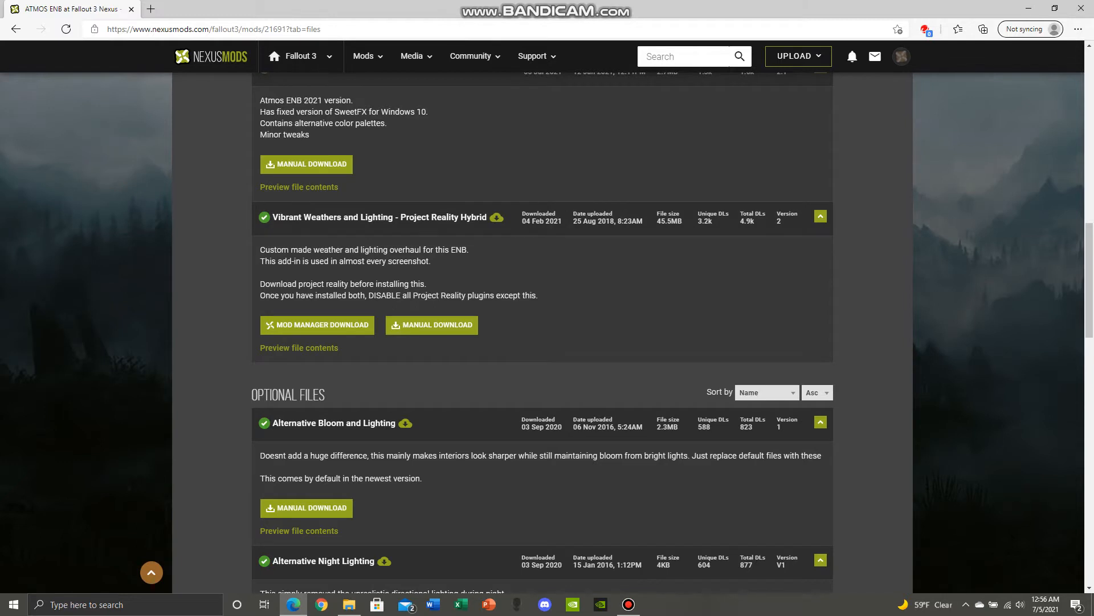
pyautogui.click(684, 56)
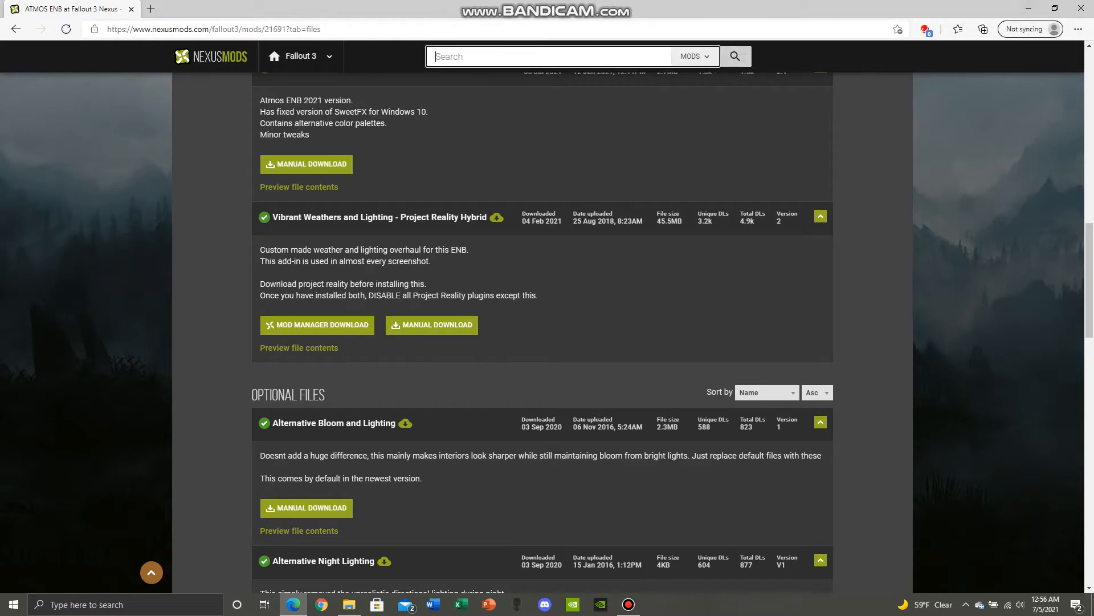
pyautogui.write('project')
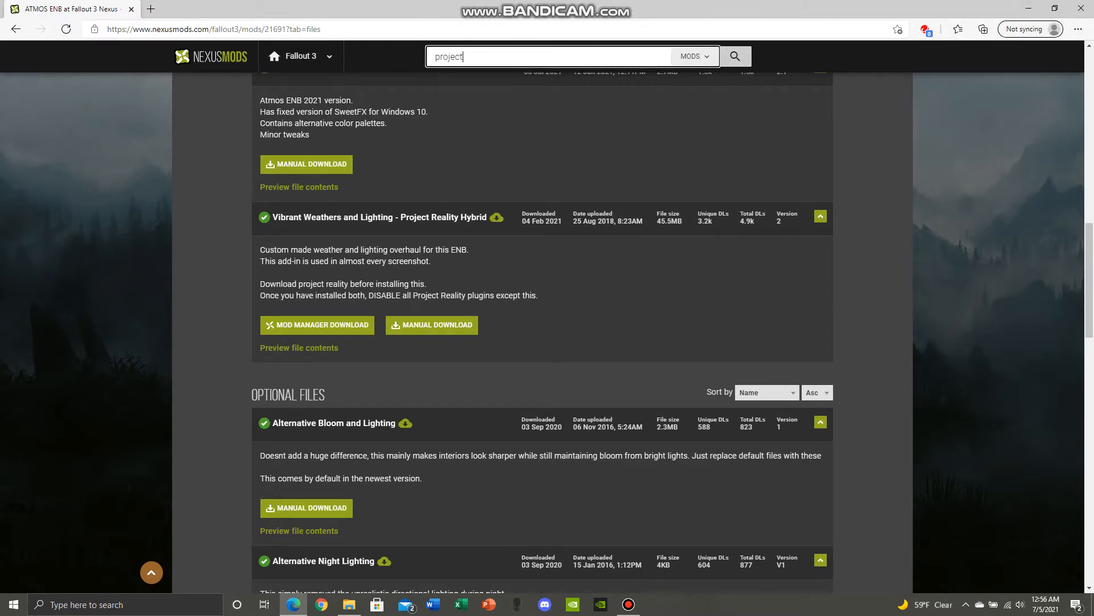
pyautogui.write('reality')
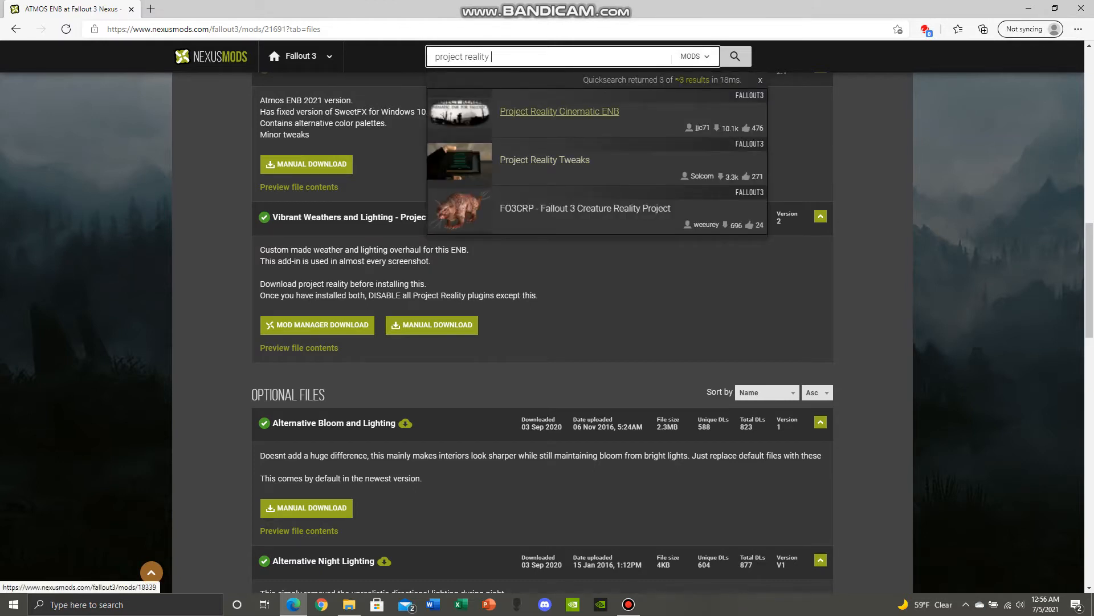
pyautogui.write('reality')
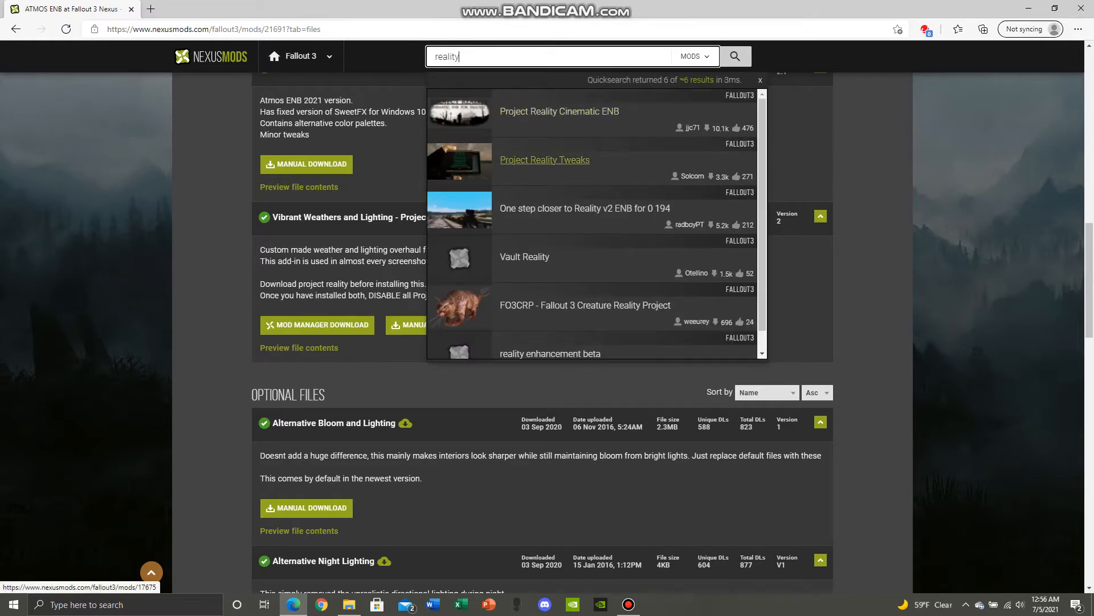
pyautogui.scroll(3)
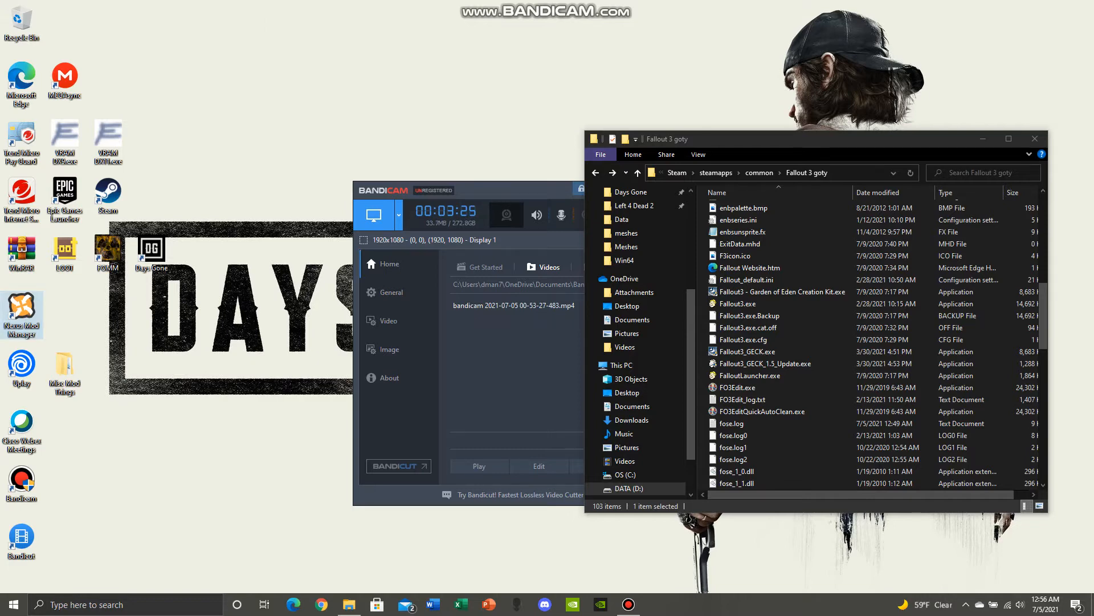
# Step: Launch Nexus Mod Manager and filter installed mods by 'vibra' to find Atmos ENB Vibrant Weathers
pyautogui.click(22, 314)
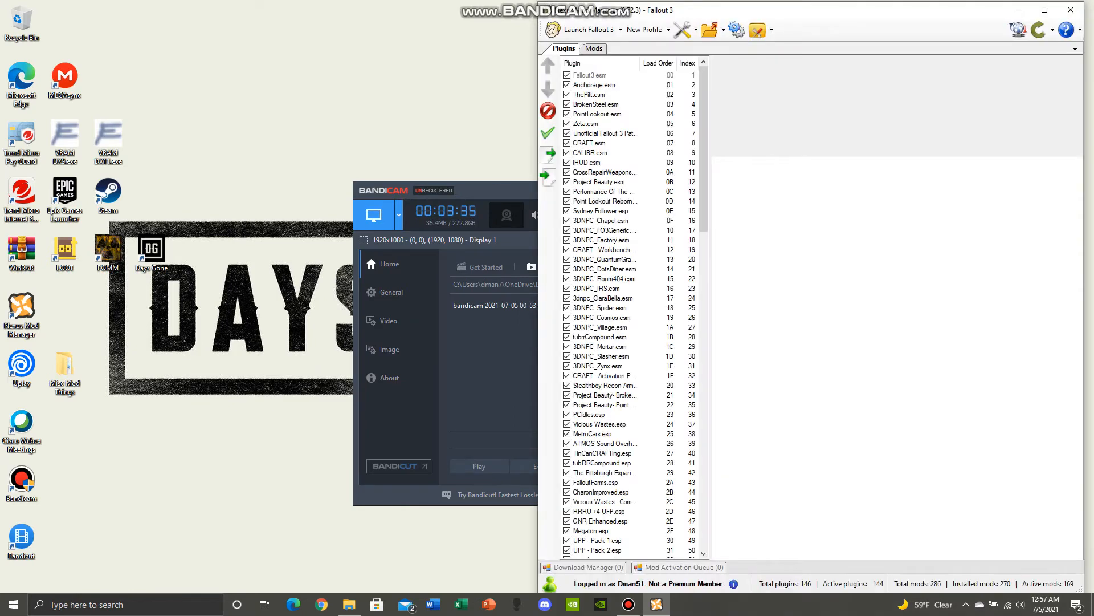
pyautogui.click(593, 48)
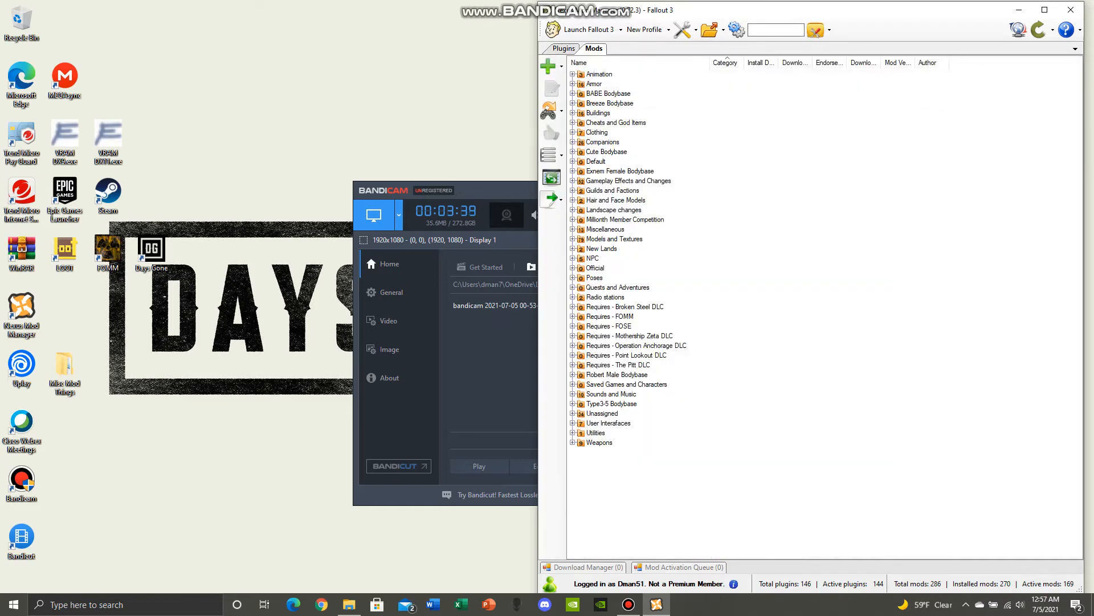
pyautogui.write('vbra')
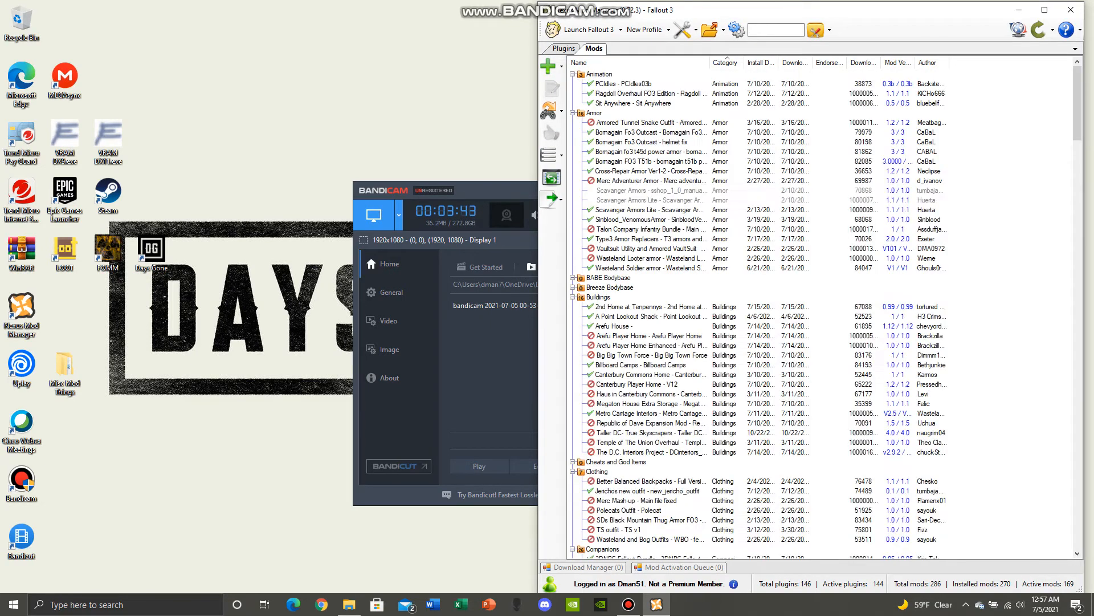
pyautogui.write('vibra')
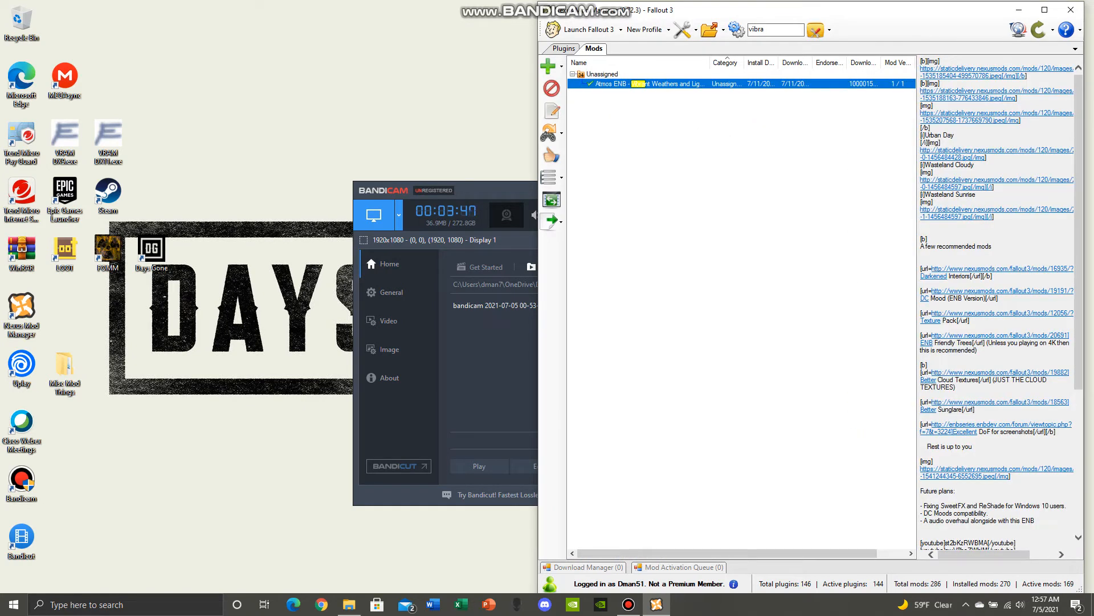
# Step: Check F3ProjectRealityMkI's mod details and confirm its plugin is inactive in the load order
pyautogui.click(565, 48)
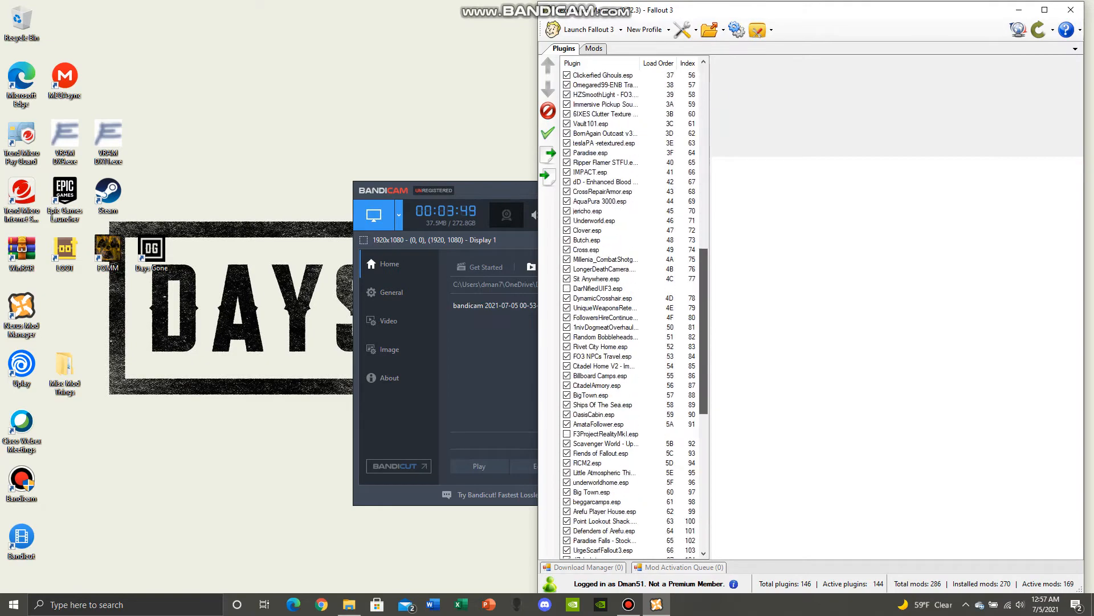
pyautogui.scroll(-3)
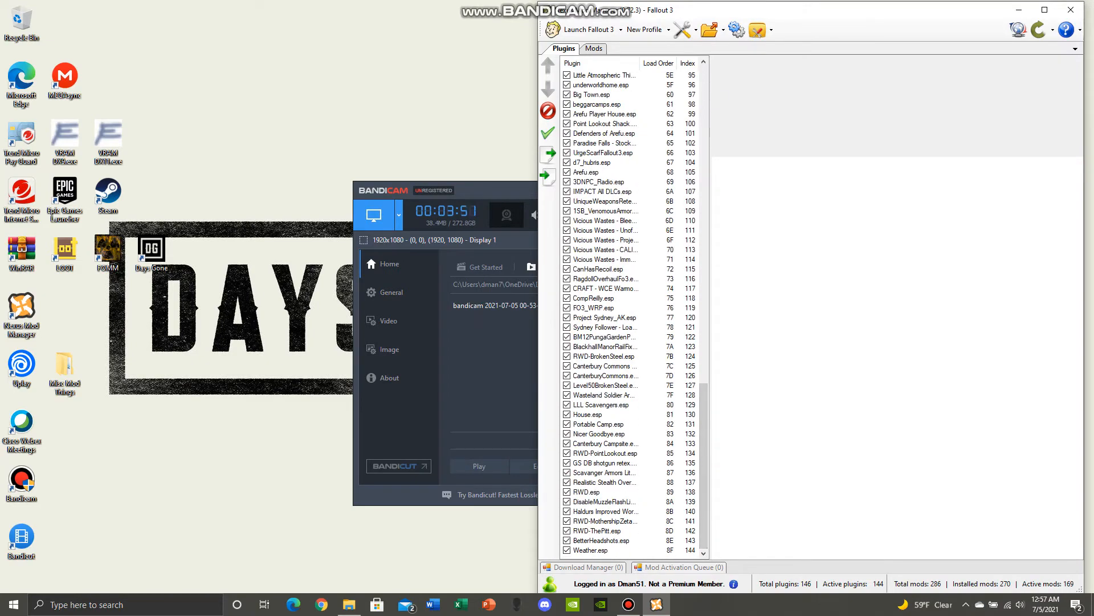
pyautogui.click(593, 48)
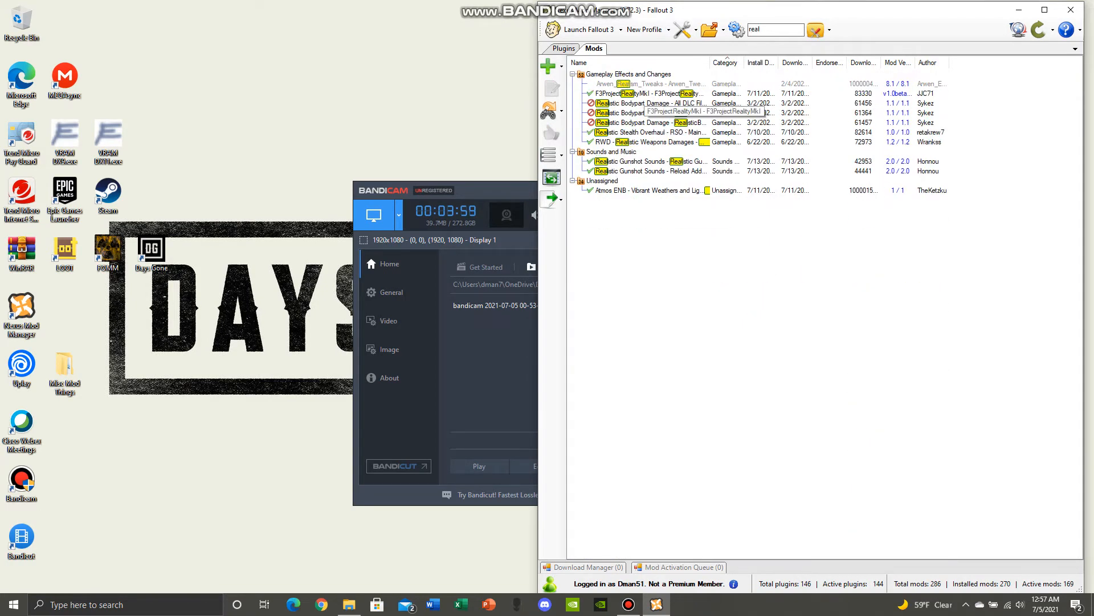
pyautogui.click(628, 93)
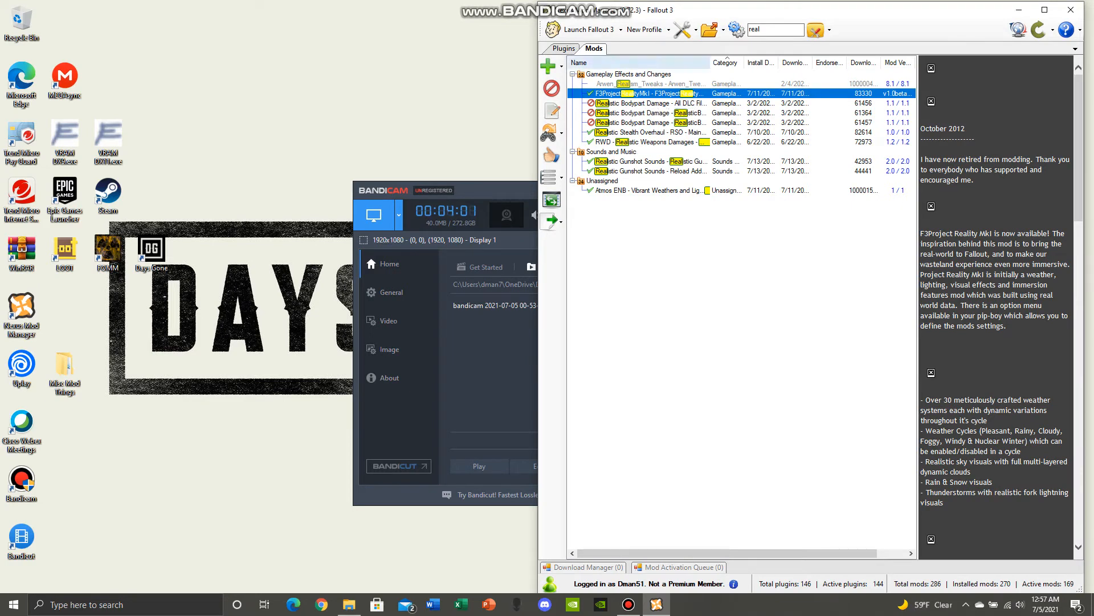
pyautogui.click(564, 48)
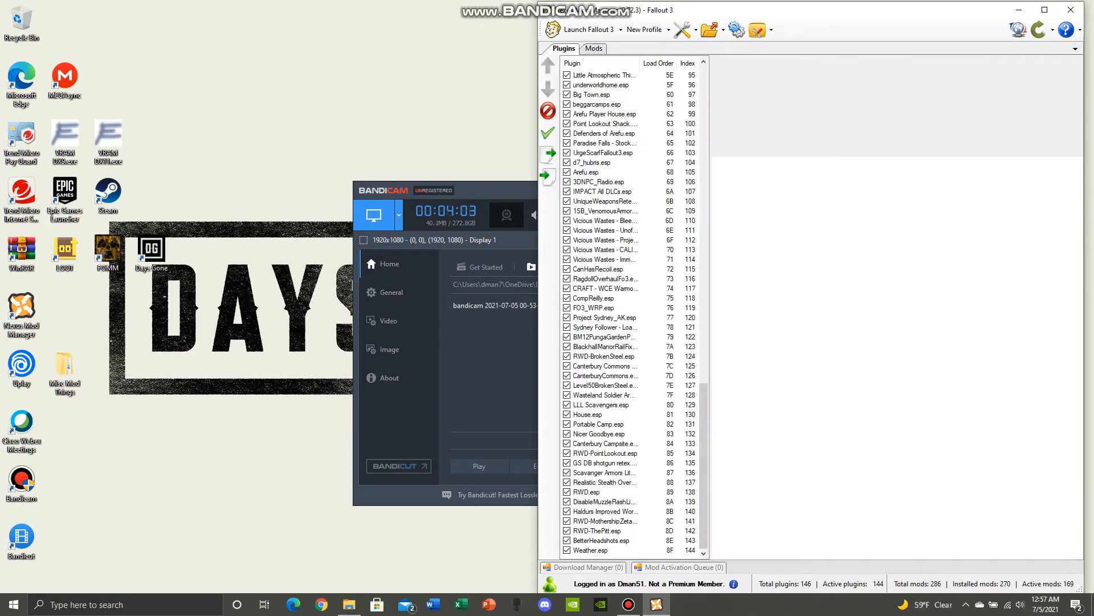
pyautogui.scroll(3)
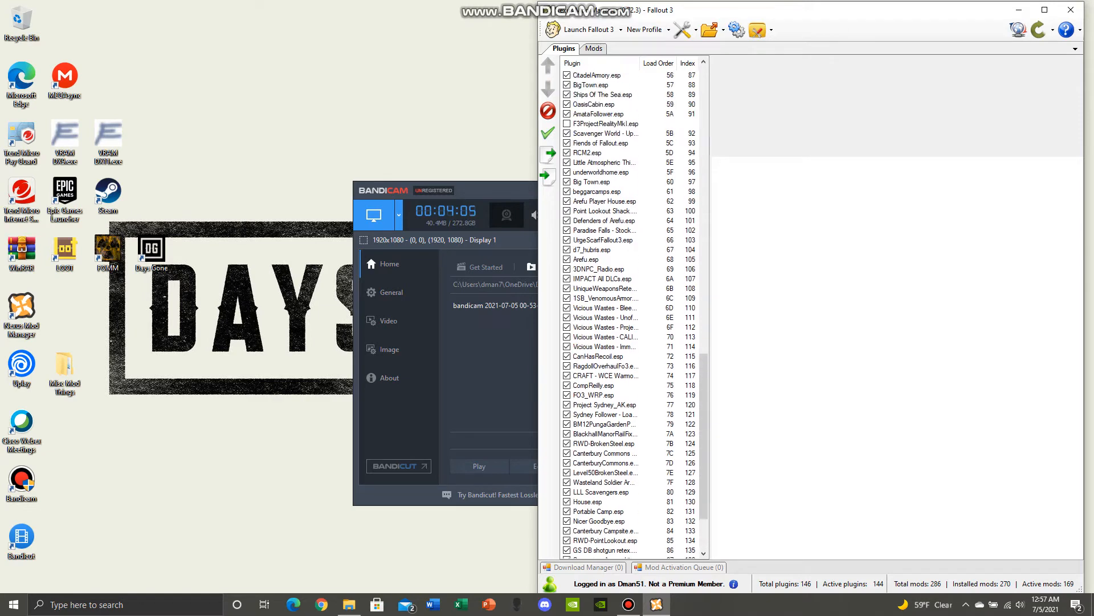
pyautogui.scroll(3)
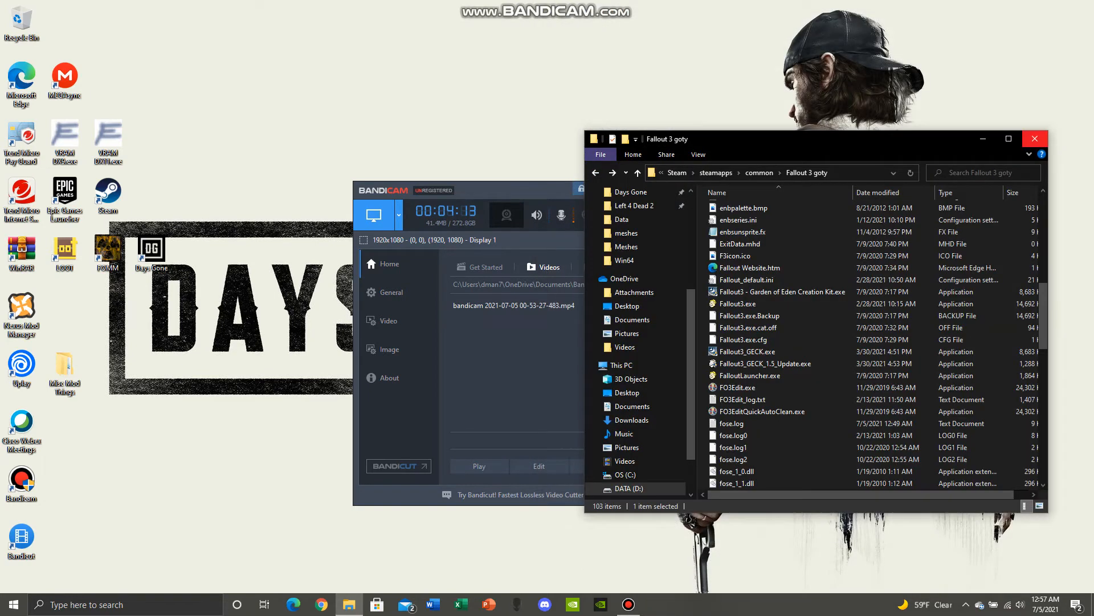
# Step: Close the Fallout 3 goty folder and launch Fallout Mod Manager from the FOMM shortcut
pyautogui.scroll(3)
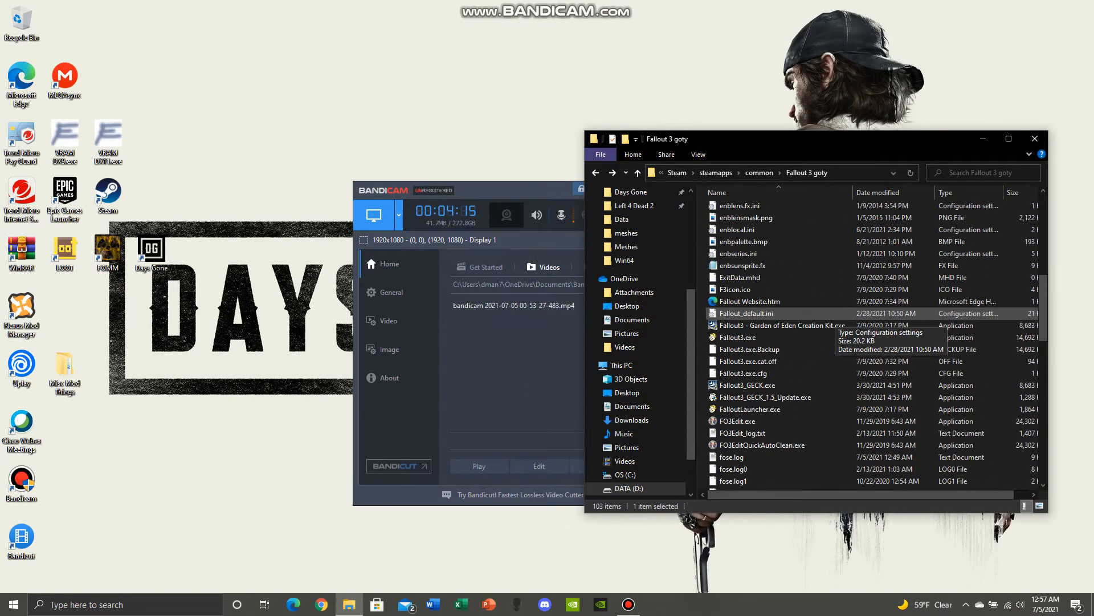
pyautogui.doubleClick(738, 230)
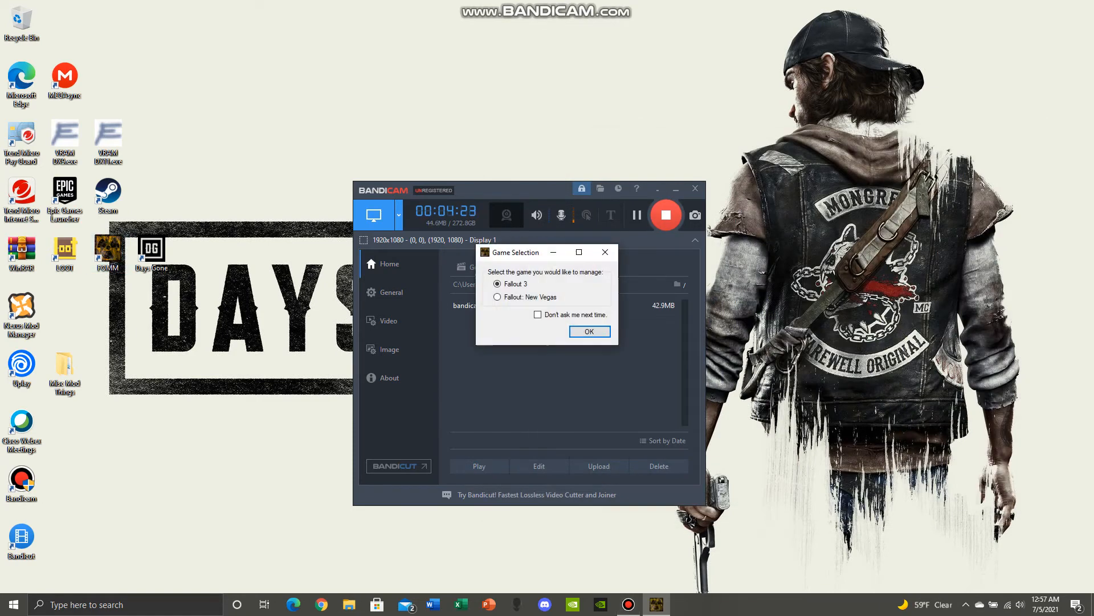
# Step: Choose Fallout 3, verify F3ProjectRealityMkI.esp stays unchecked, and launch the game with FOSE
pyautogui.click(588, 331)
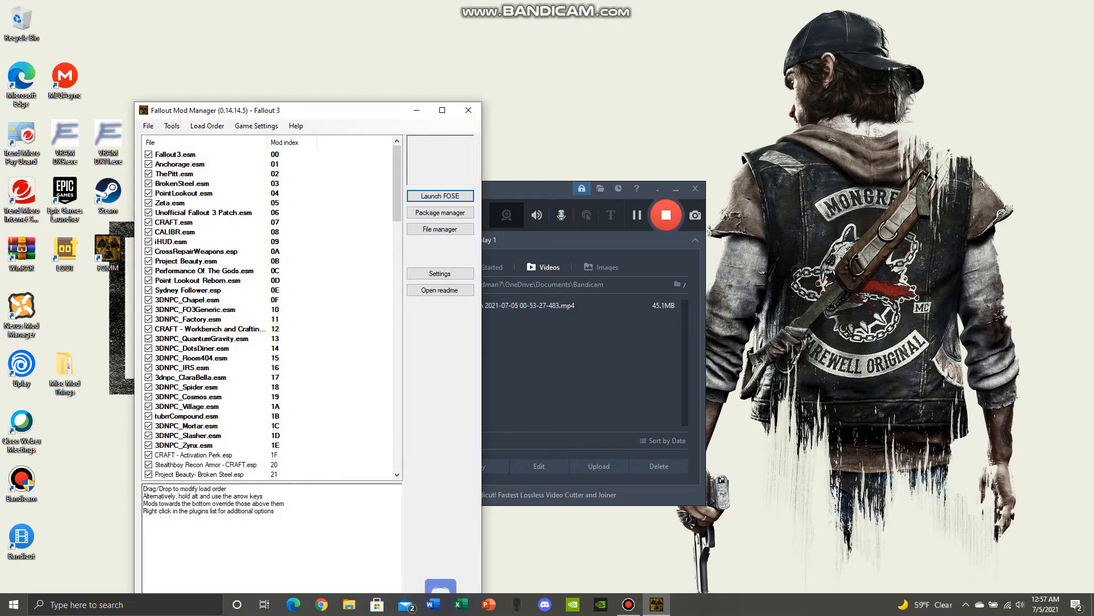
pyautogui.scroll(-3)
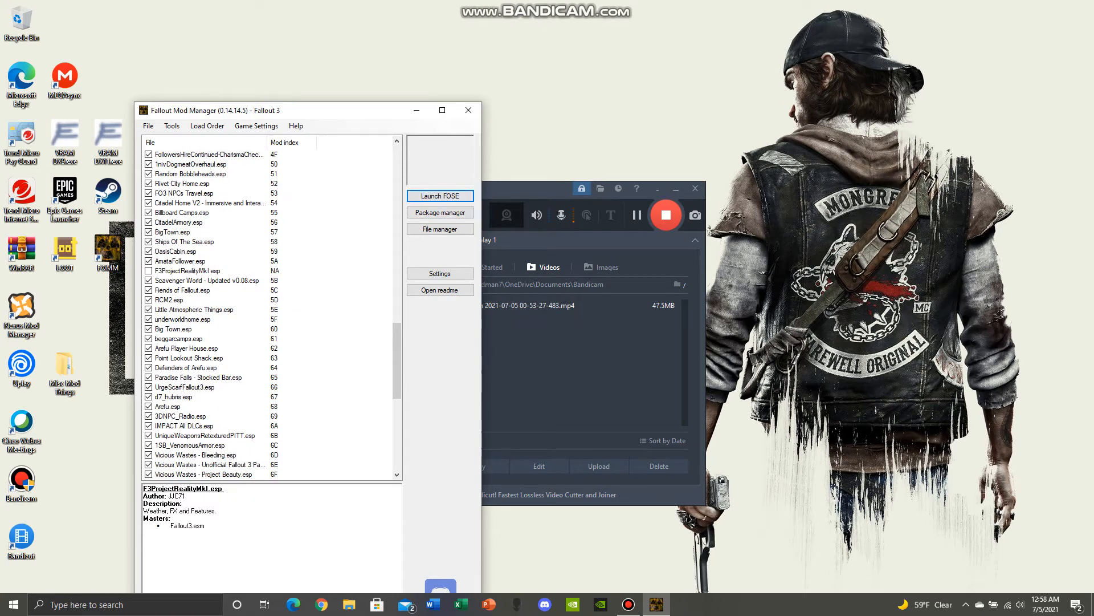
pyautogui.click(439, 196)
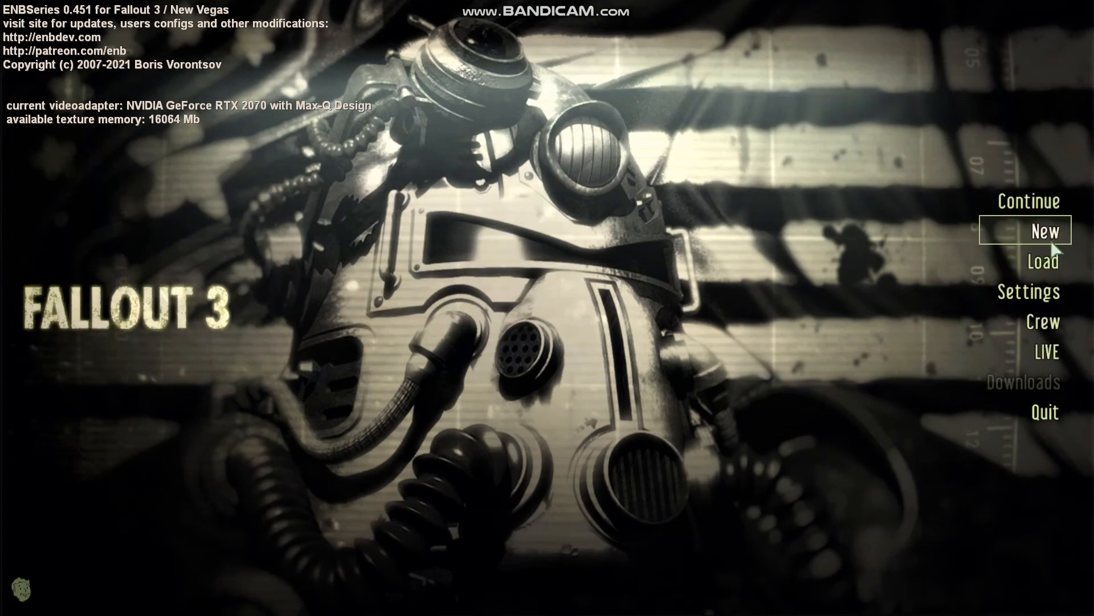
# Step: Pick Joel Miller's Megaton save from the load menu to bring up the load prompt
pyautogui.click(1044, 231)
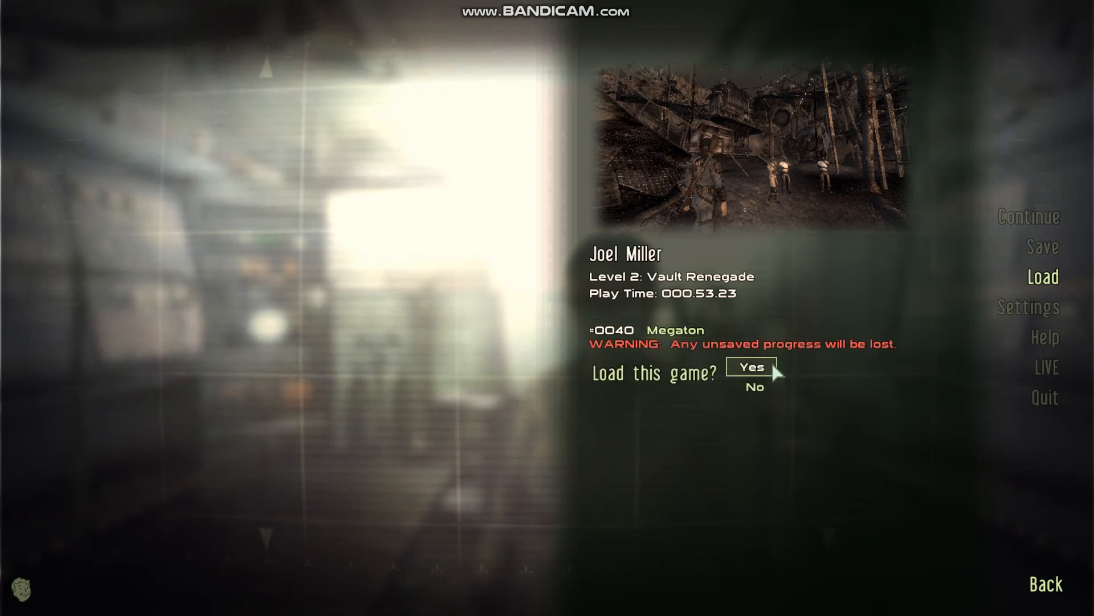
# Step: Confirm loading the Megaton save, view the town with Atmos ENB, then pause with Esc
pyautogui.click(751, 367)
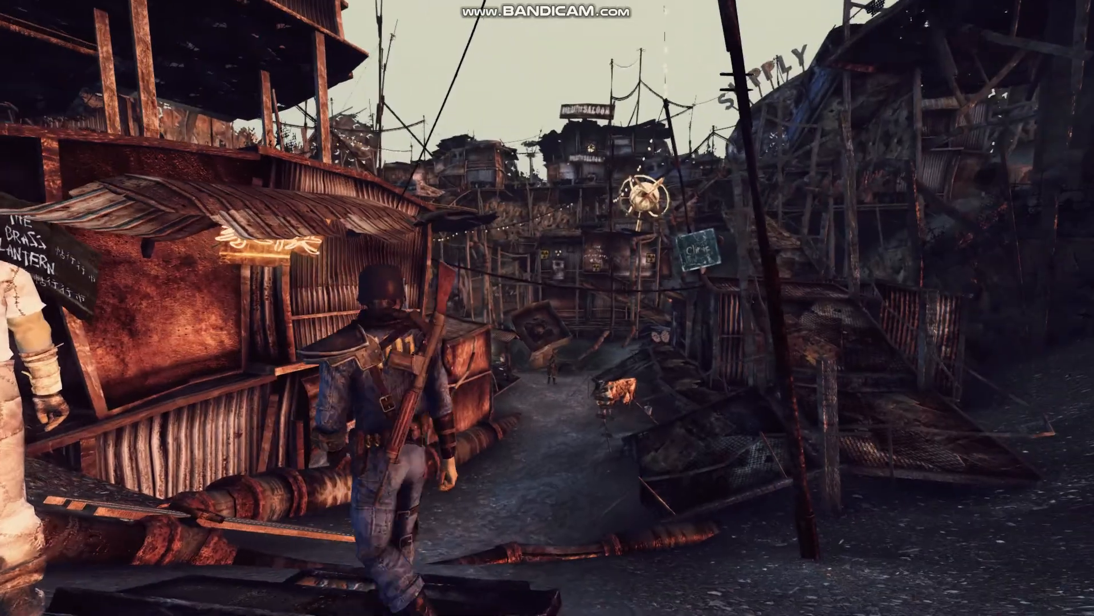
pyautogui.press('Escape')
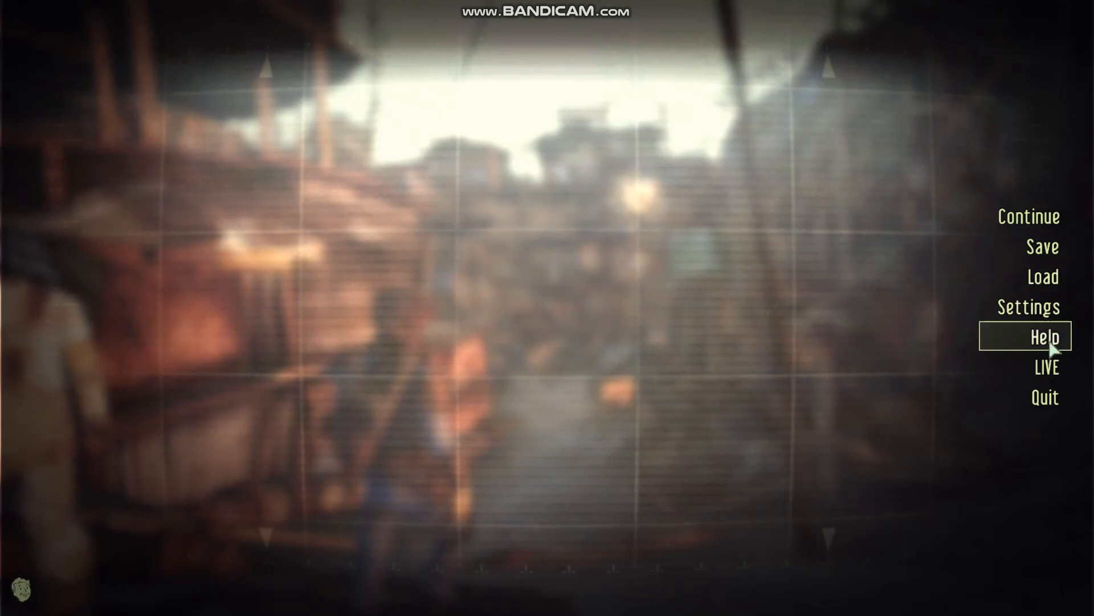